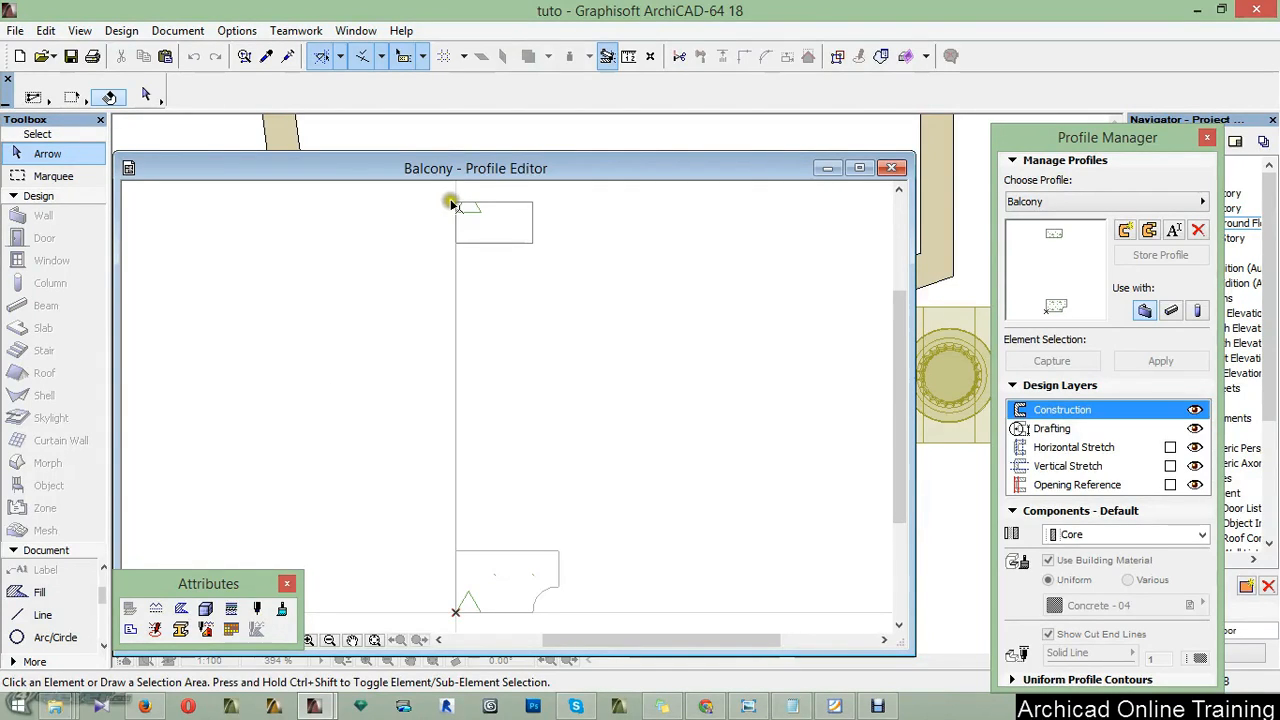
{"action": "mouse_move", "coordinate": [553, 207]}
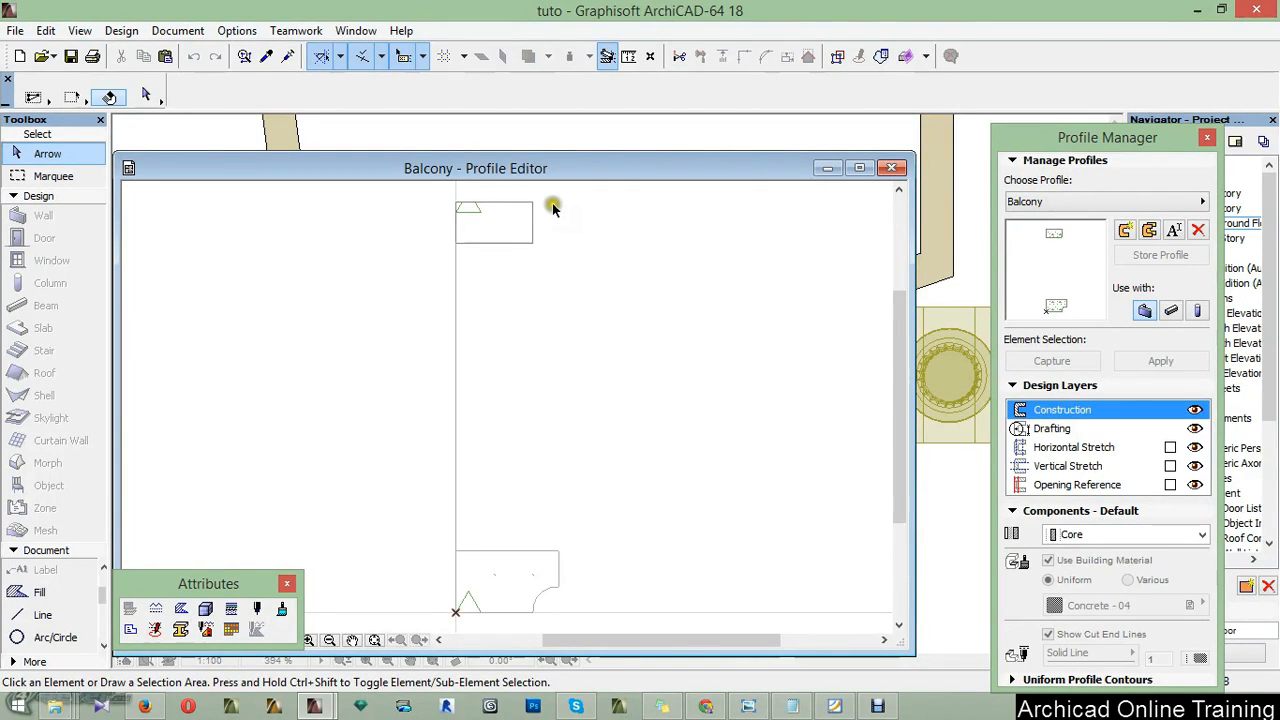
{"action": "mouse_move", "coordinate": [482, 268]}
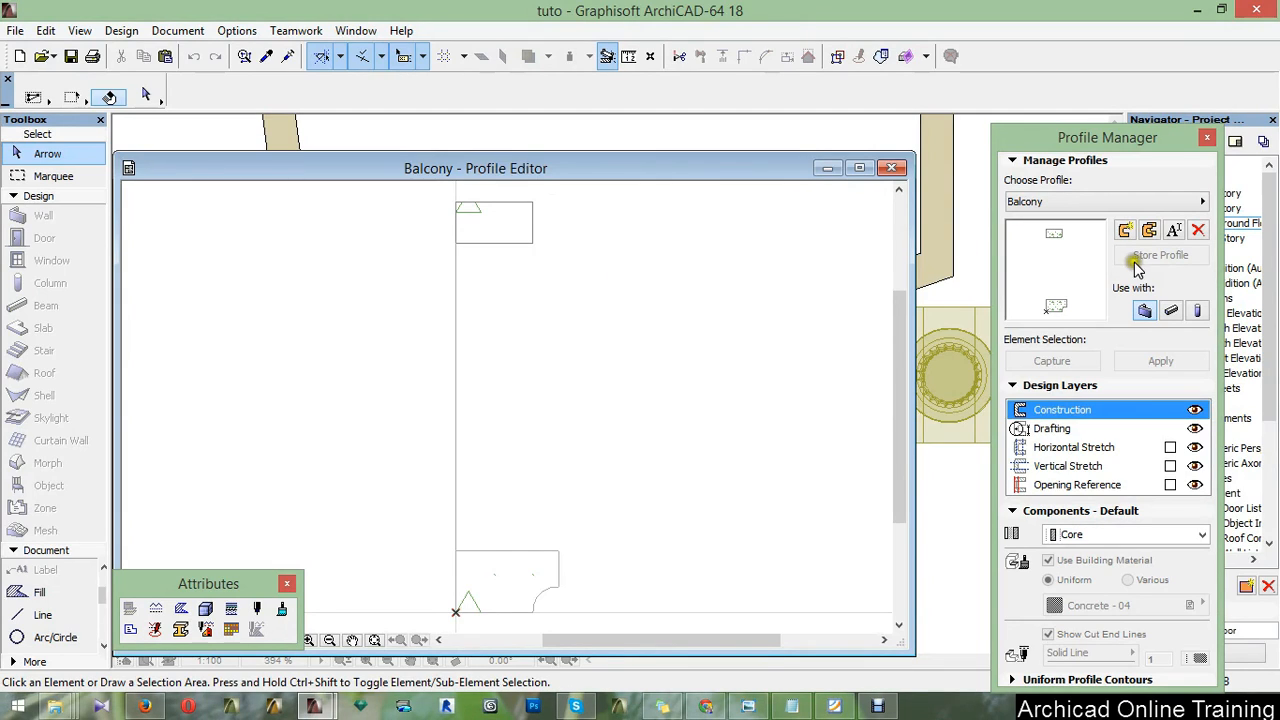
{"action": "mouse_move", "coordinate": [1153, 178]}
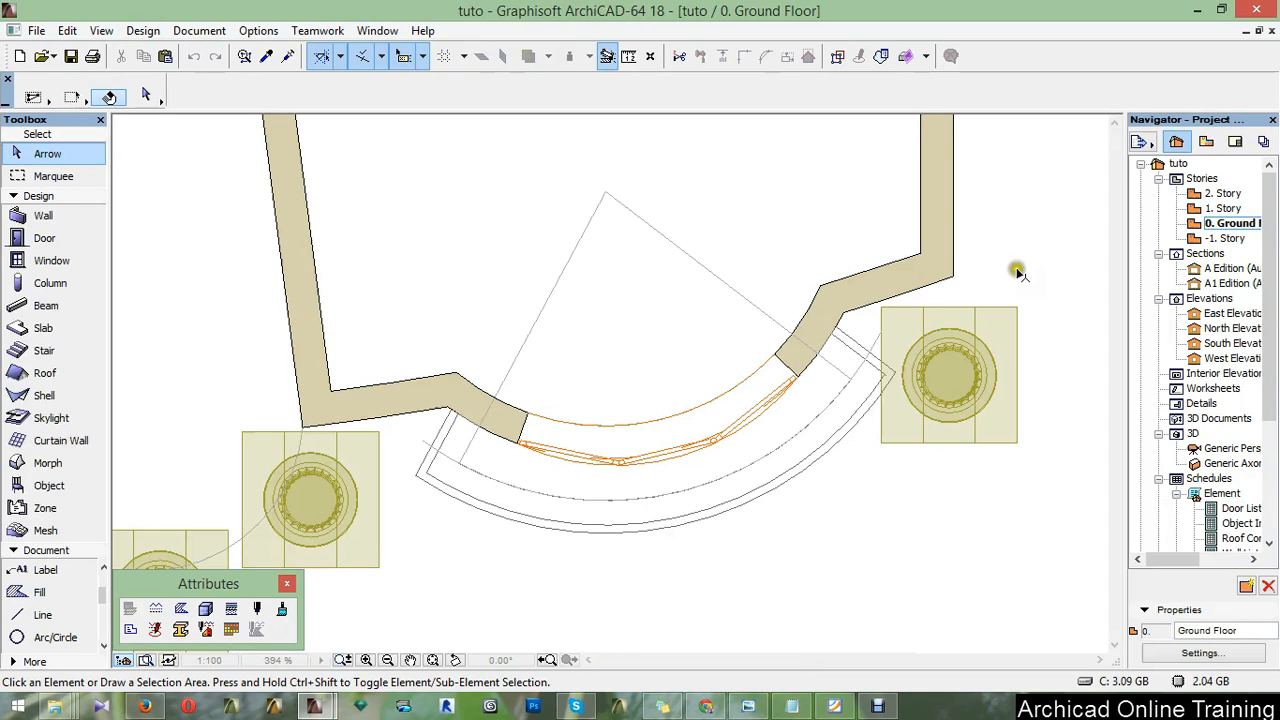
Pick the Wall tool with the Balcony profile and zoom in on the curved balcony
{"action": "left_click", "coordinate": [43, 215]}
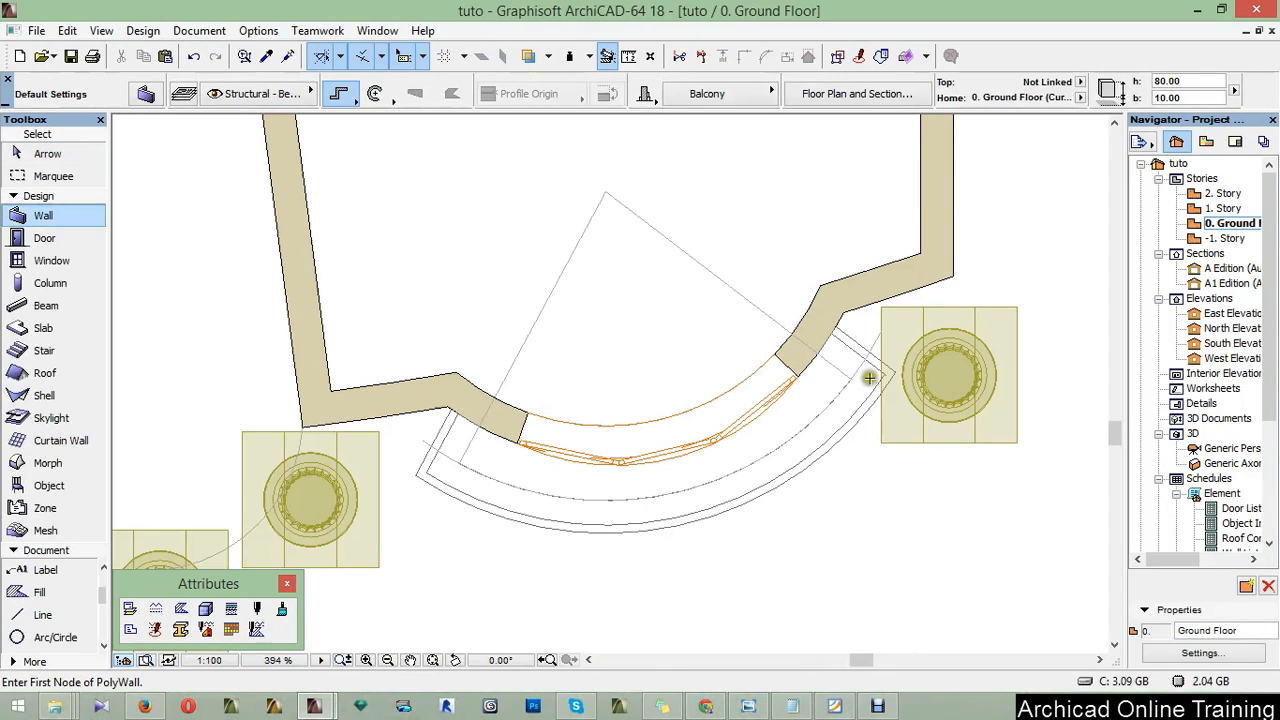
{"action": "mouse_move", "coordinate": [489, 482]}
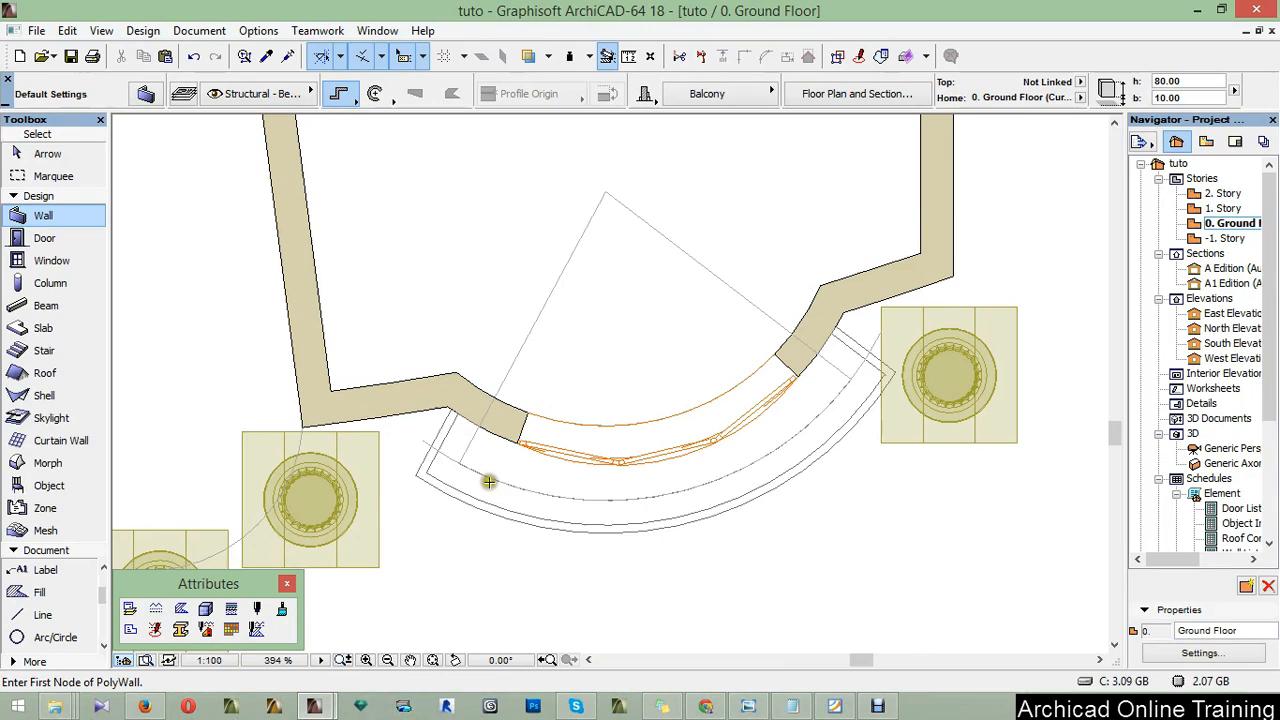
{"action": "mouse_move", "coordinate": [860, 370]}
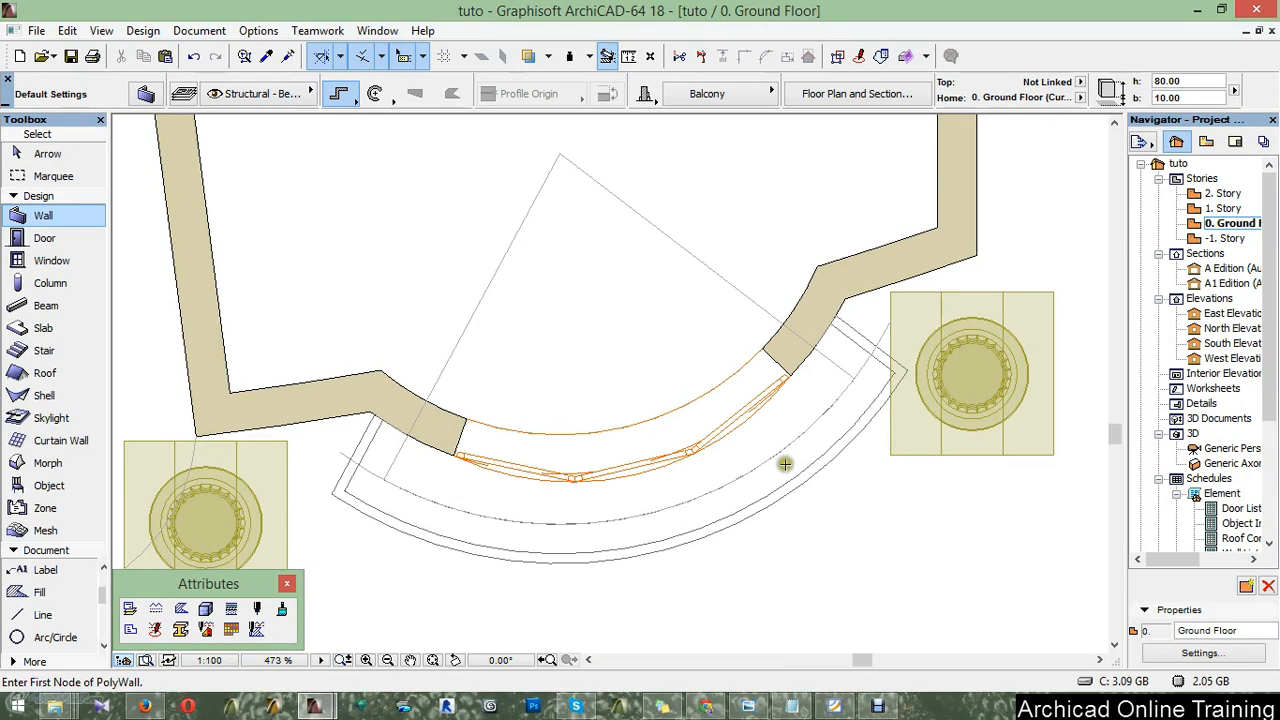
{"action": "mouse_move", "coordinate": [419, 428]}
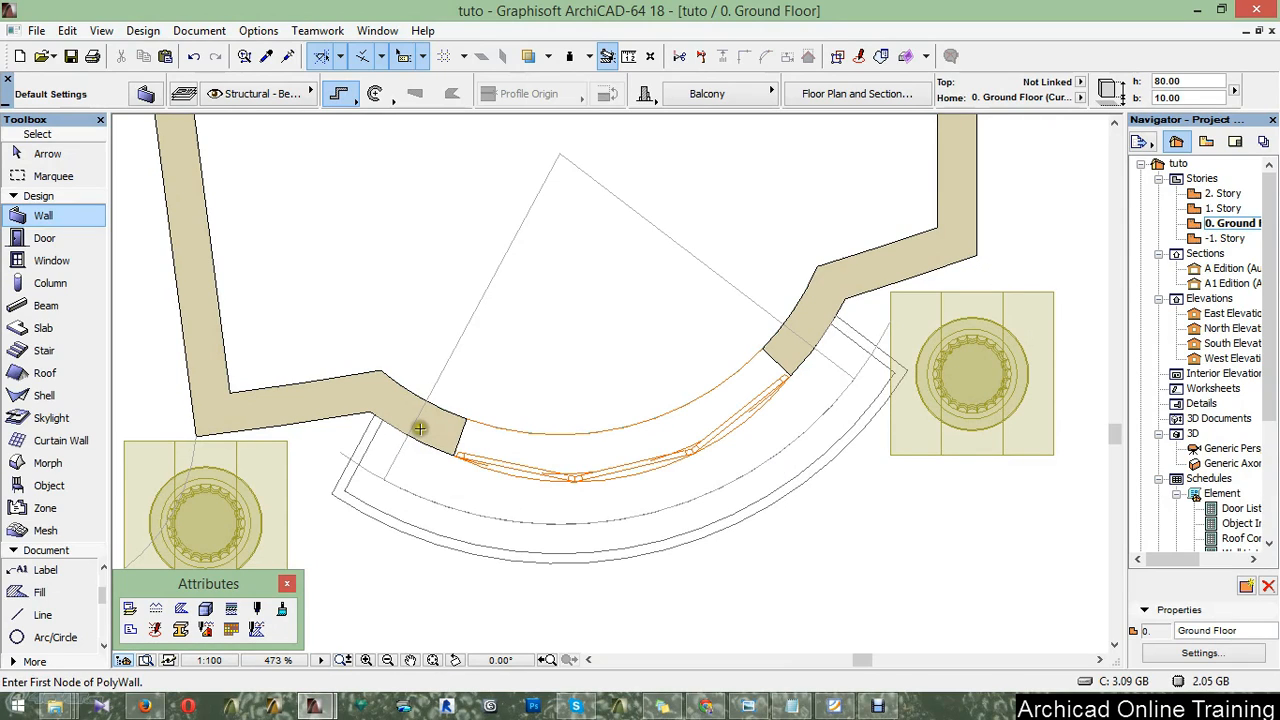
{"action": "mouse_move", "coordinate": [680, 361]}
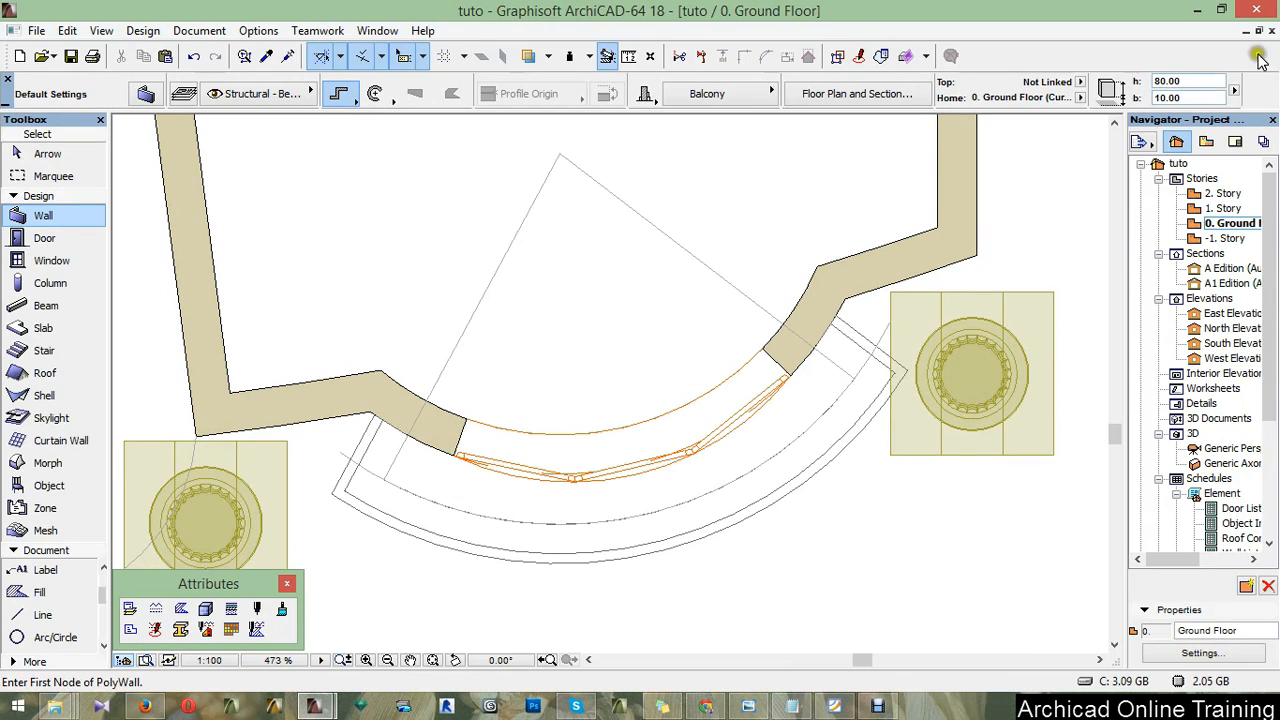
{"action": "mouse_move", "coordinate": [668, 321]}
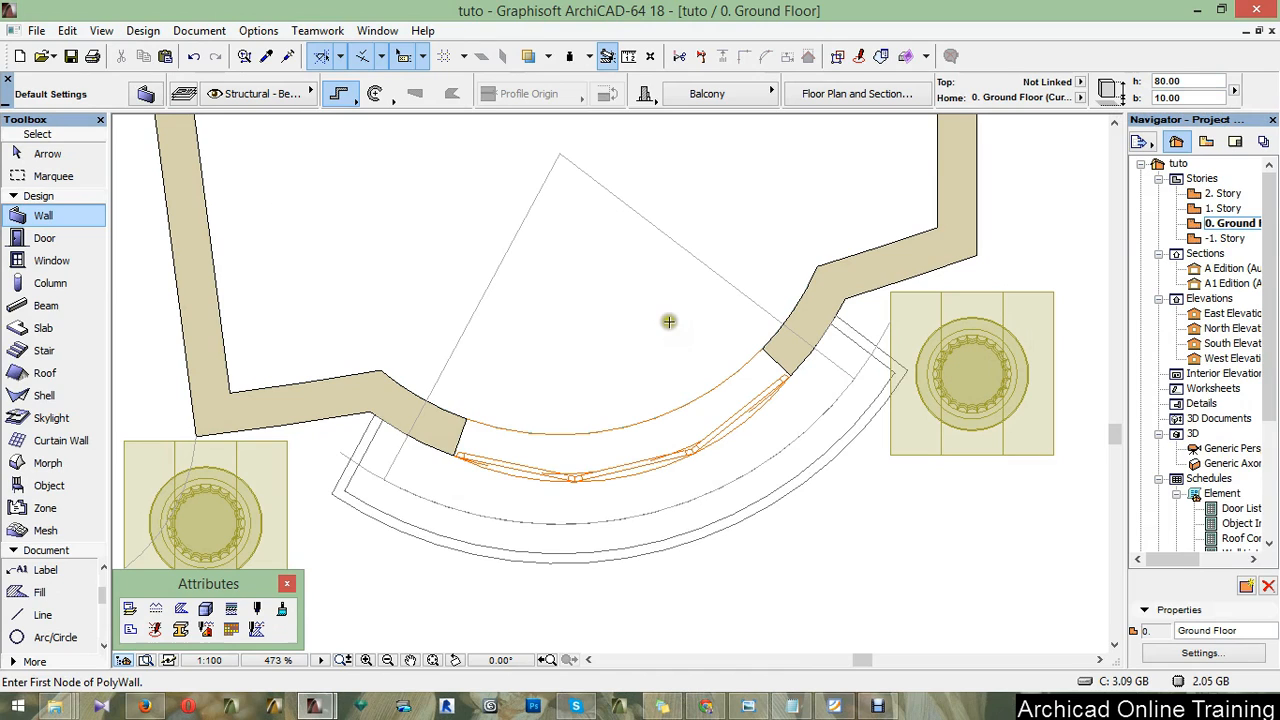
{"action": "mouse_move", "coordinate": [806, 420]}
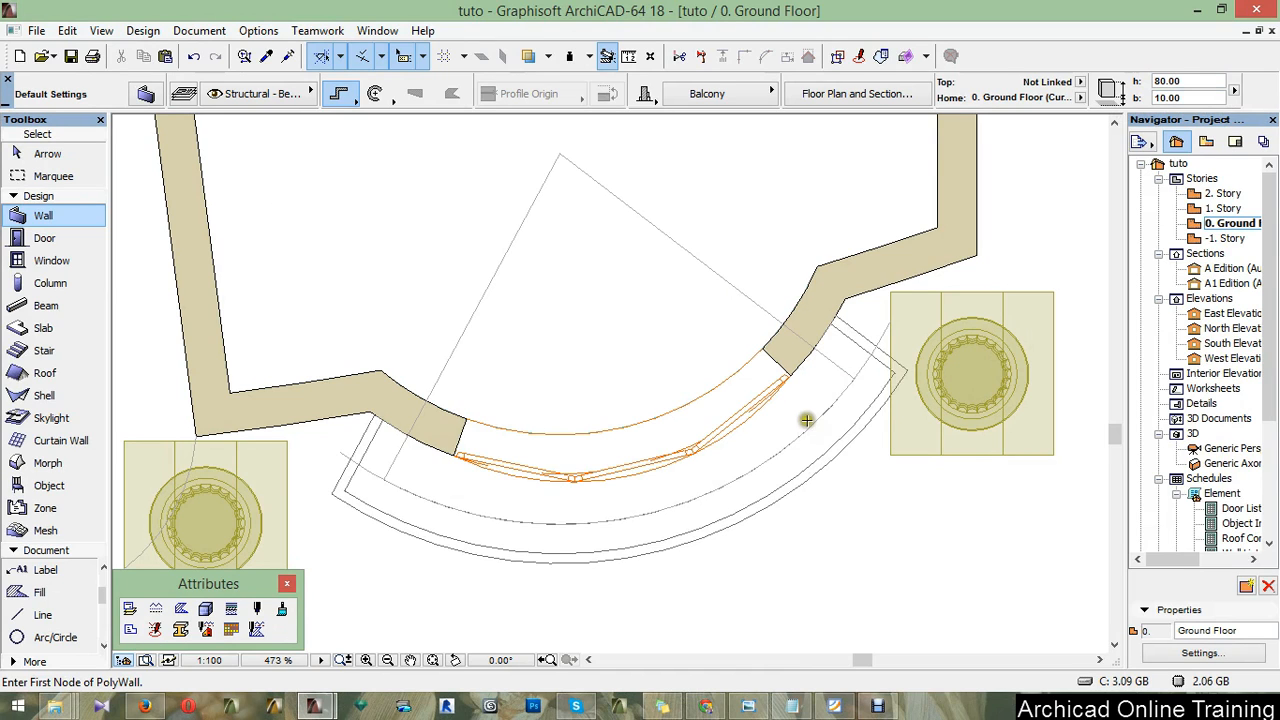
{"action": "scroll", "scroll_direction": "down", "scroll_amount": 3}
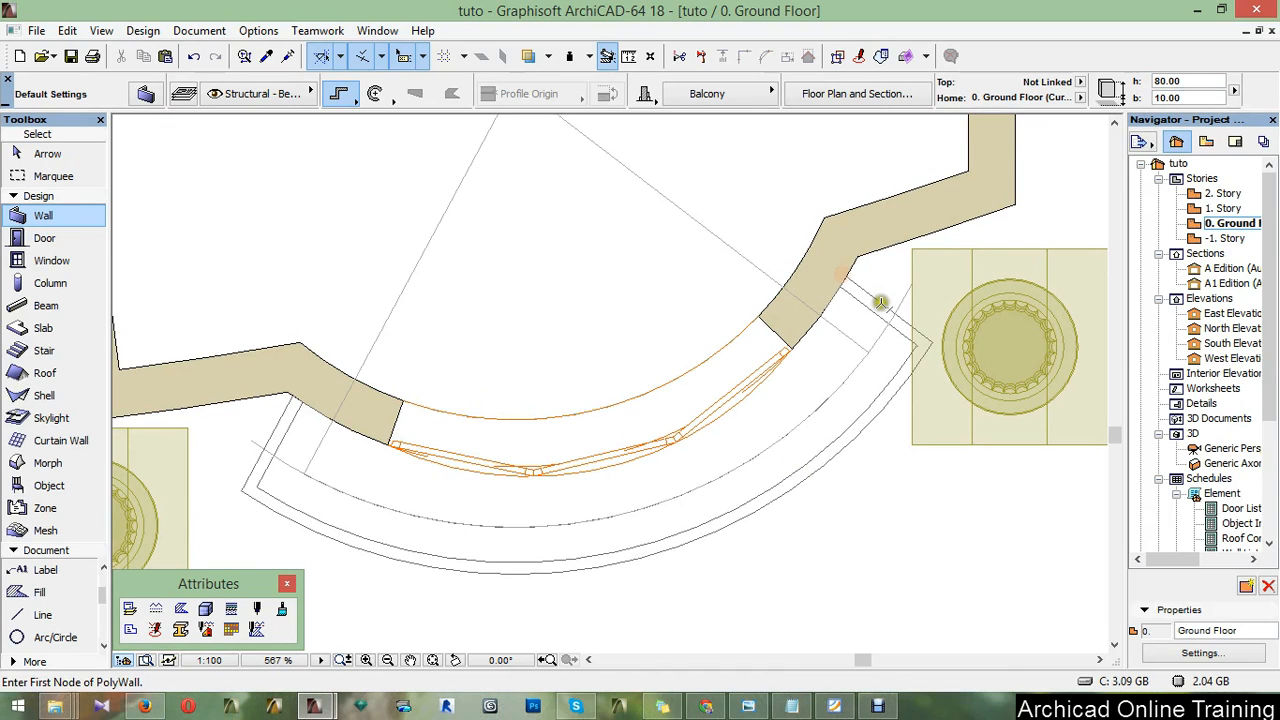
{"action": "mouse_move", "coordinate": [858, 331]}
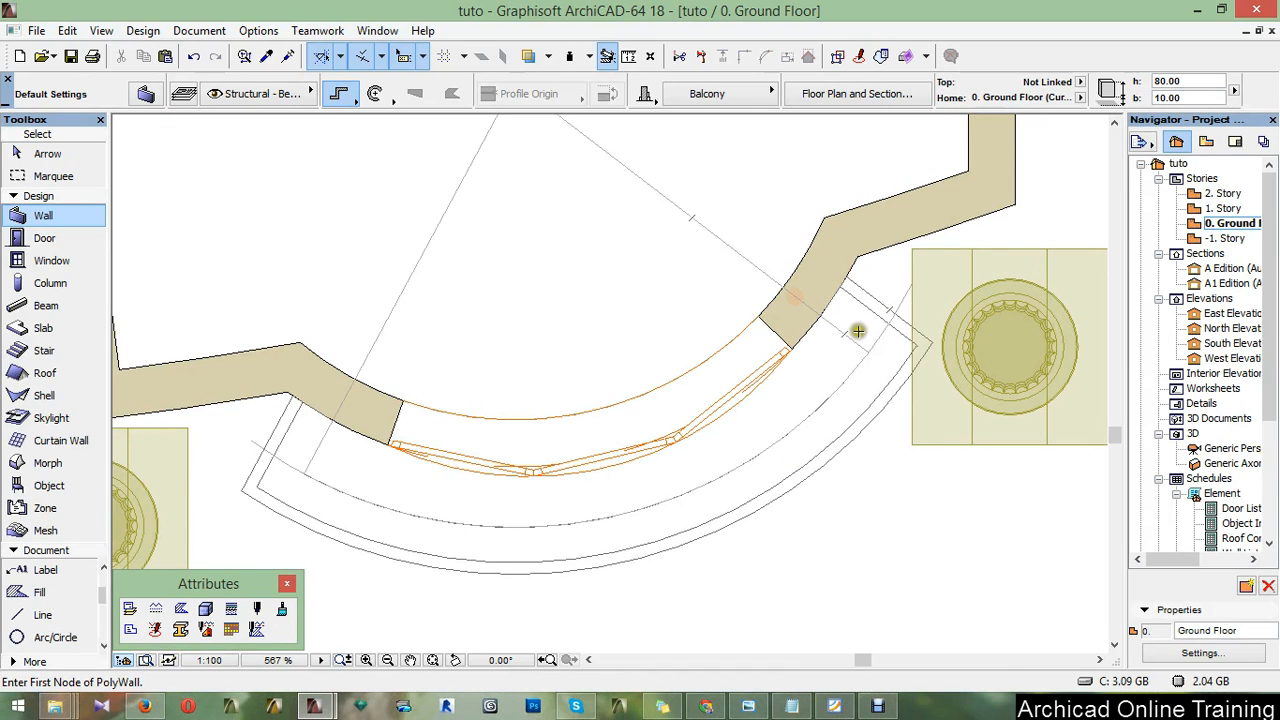
{"action": "mouse_move", "coordinate": [792, 457]}
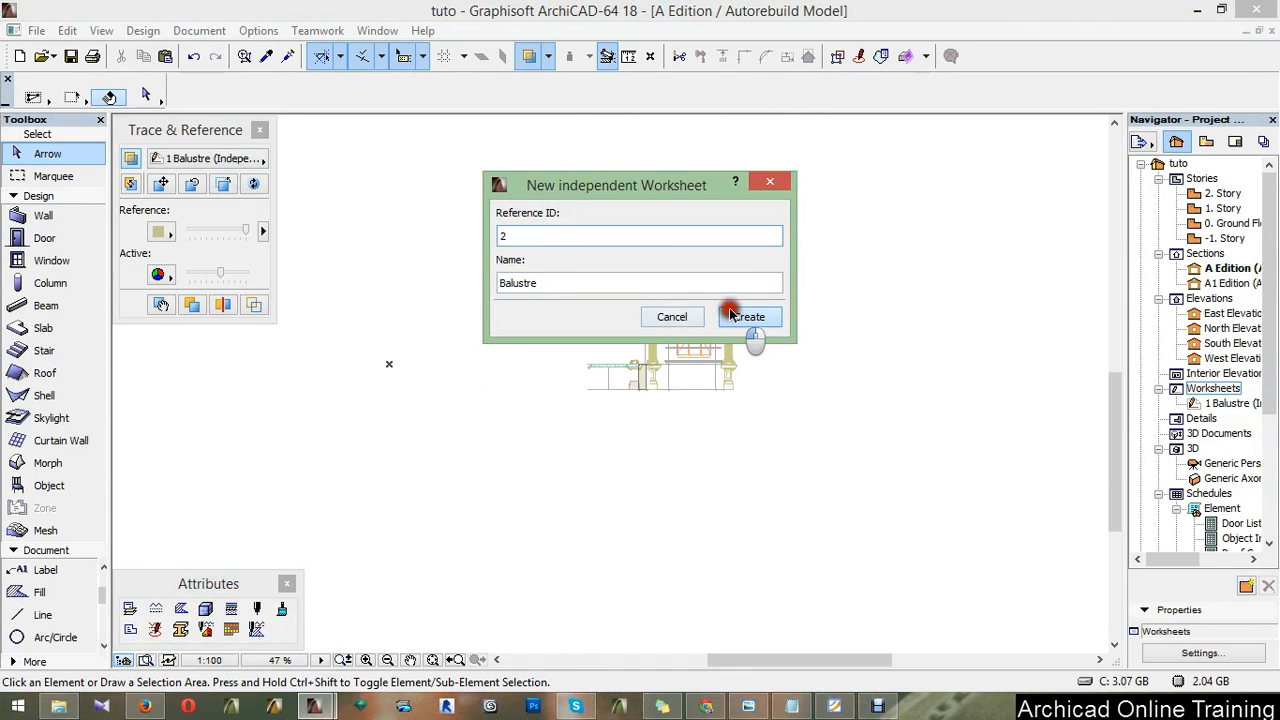
Create independent worksheet '2 Balustre' and begin placing an external drawing into it
{"action": "left_click", "coordinate": [748, 316]}
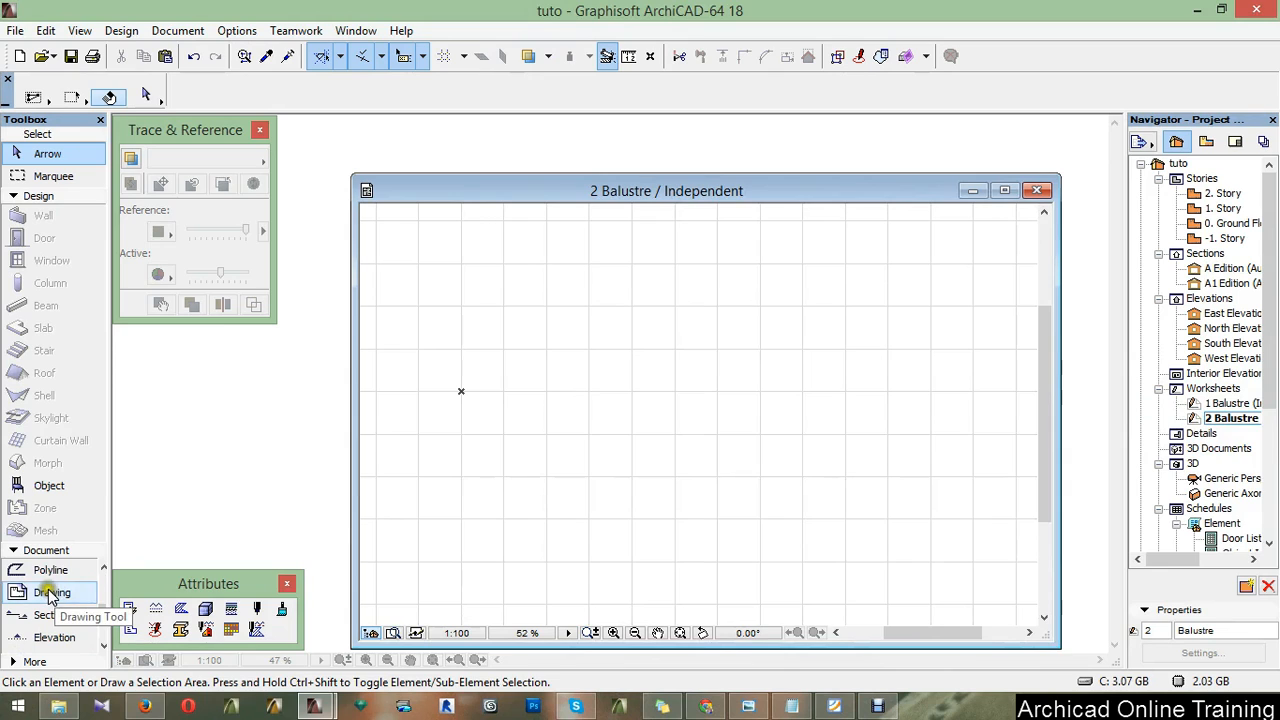
{"action": "left_click", "coordinate": [53, 592]}
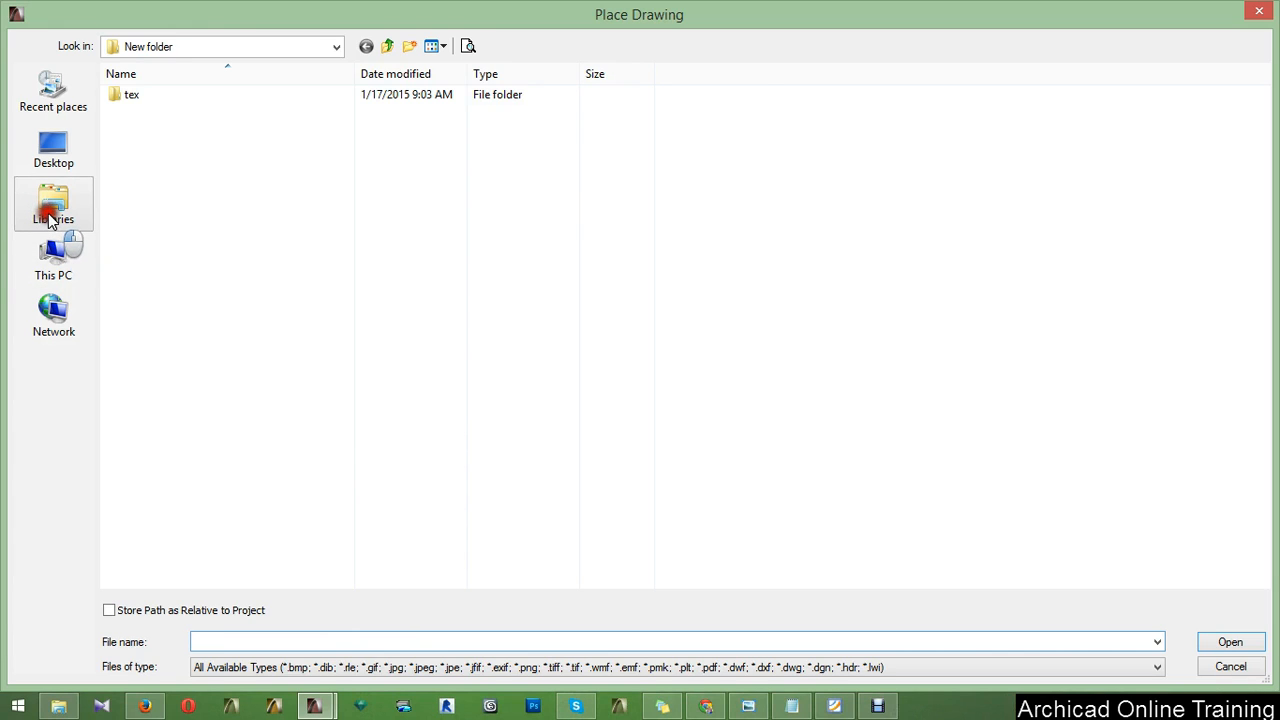
Place balustrade2dand3d_46855.jpg from E:\Tuto\Arc\column into the Balustre worksheet
{"action": "left_click", "coordinate": [53, 258]}
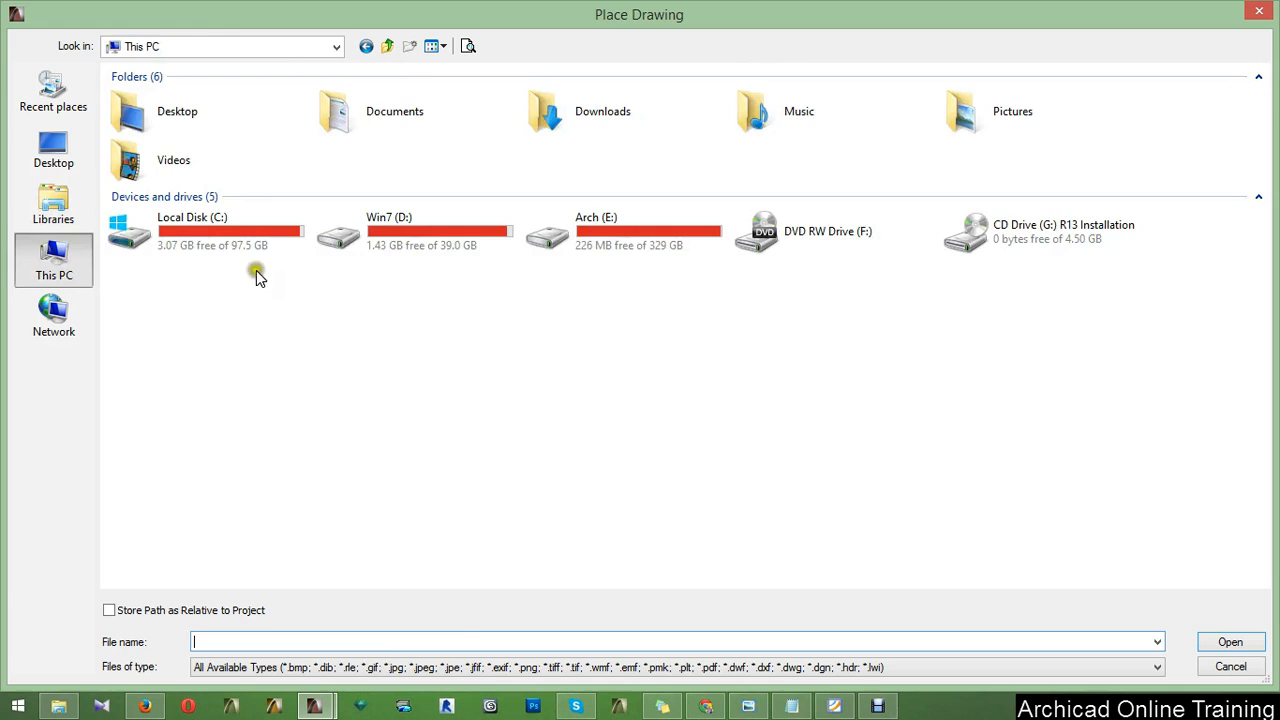
{"action": "double_click", "coordinate": [596, 231]}
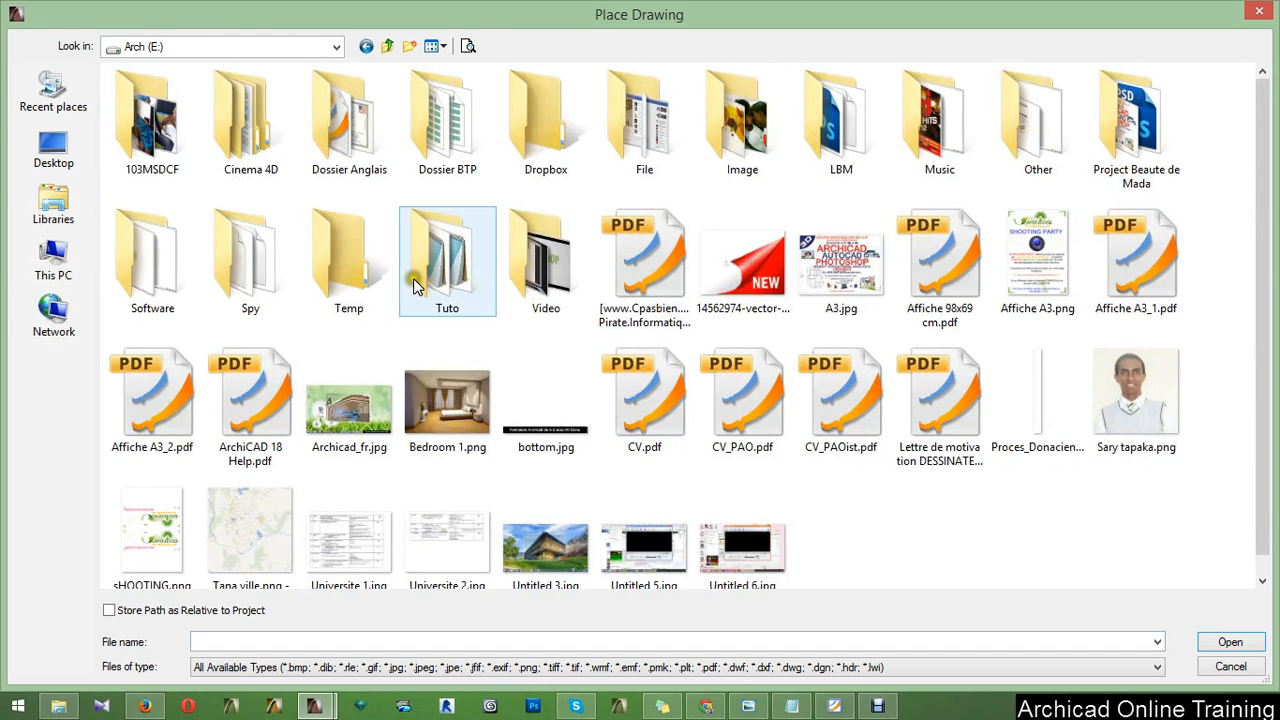
{"action": "double_click", "coordinate": [447, 255]}
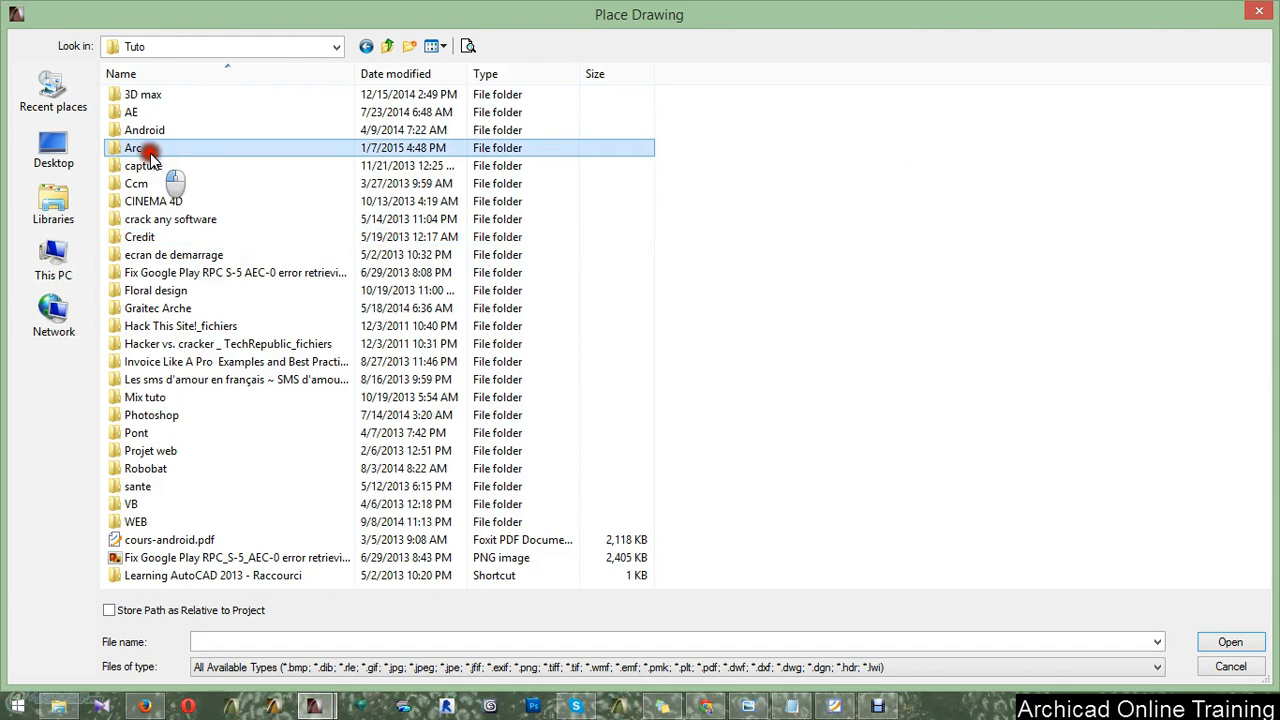
{"action": "double_click", "coordinate": [135, 148]}
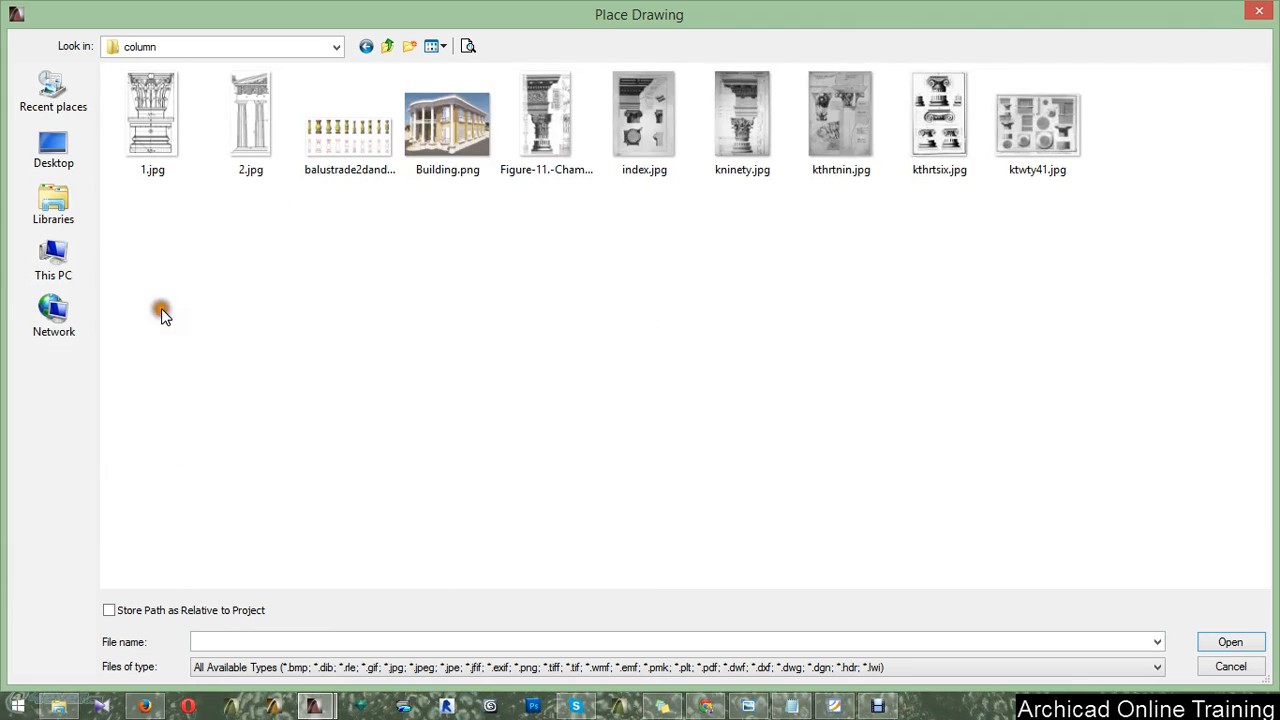
{"action": "left_click", "coordinate": [349, 120]}
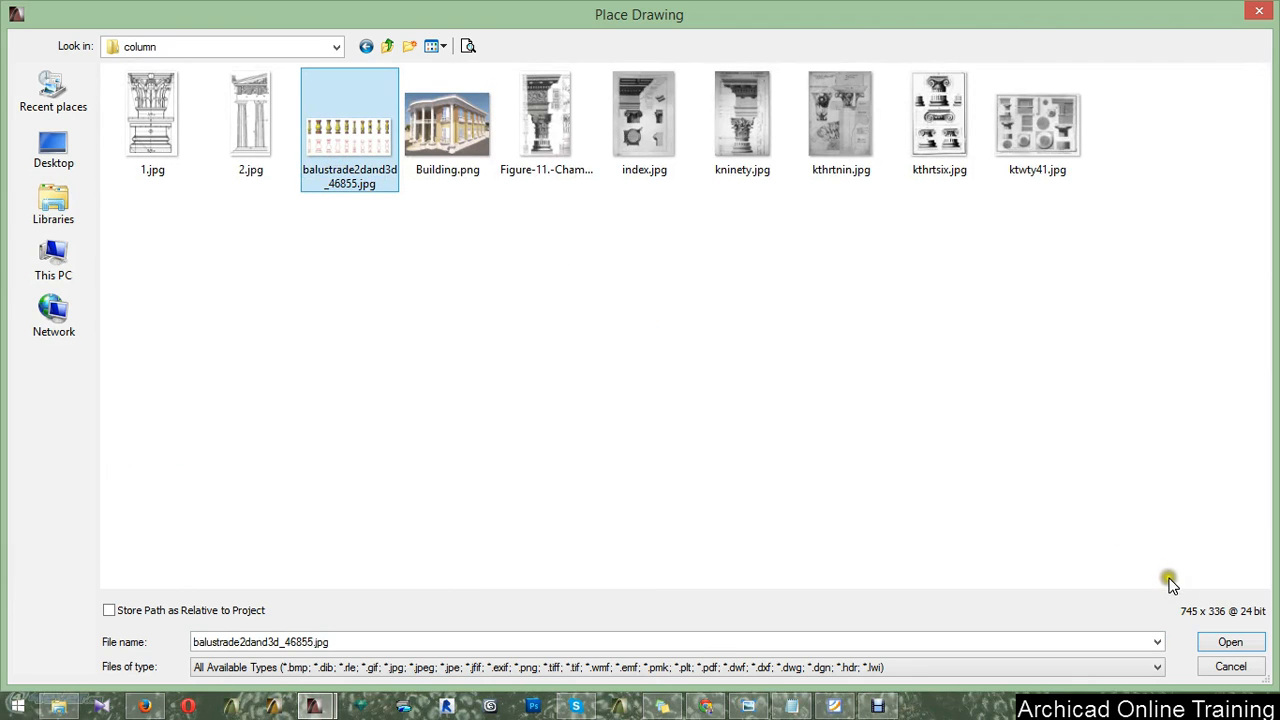
{"action": "left_click", "coordinate": [1230, 641]}
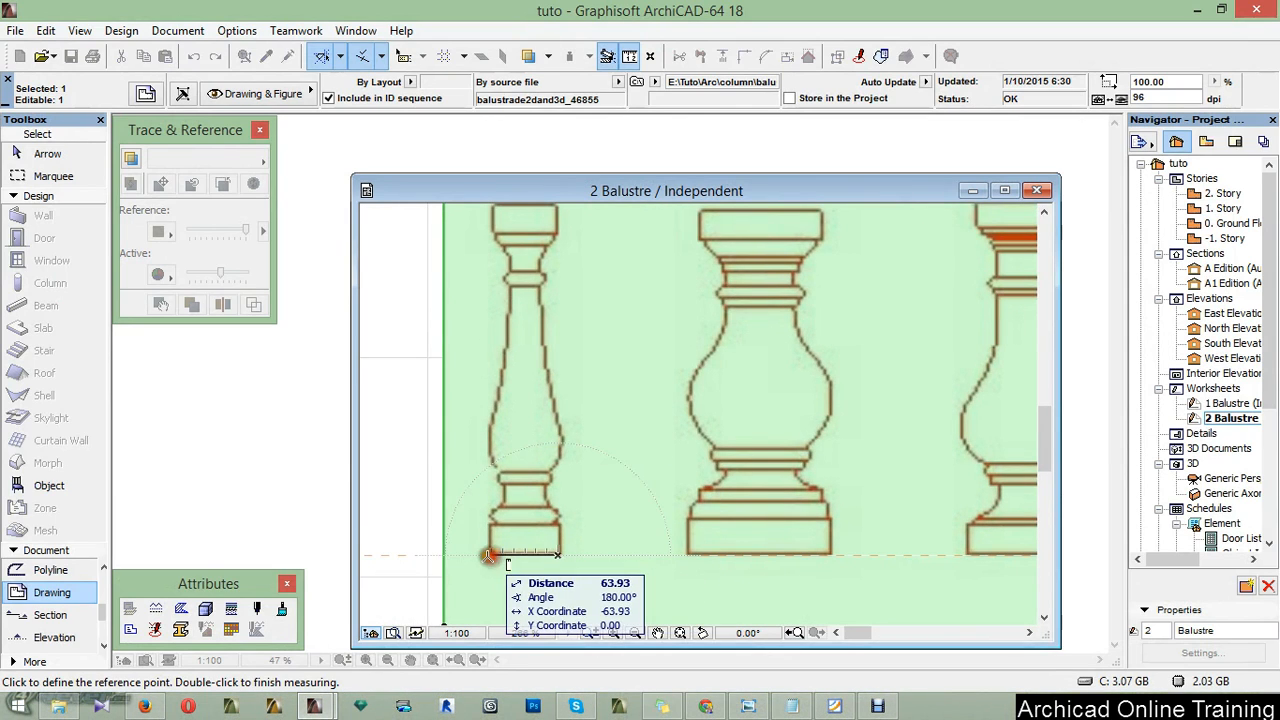
{"action": "mouse_move", "coordinate": [491, 556]}
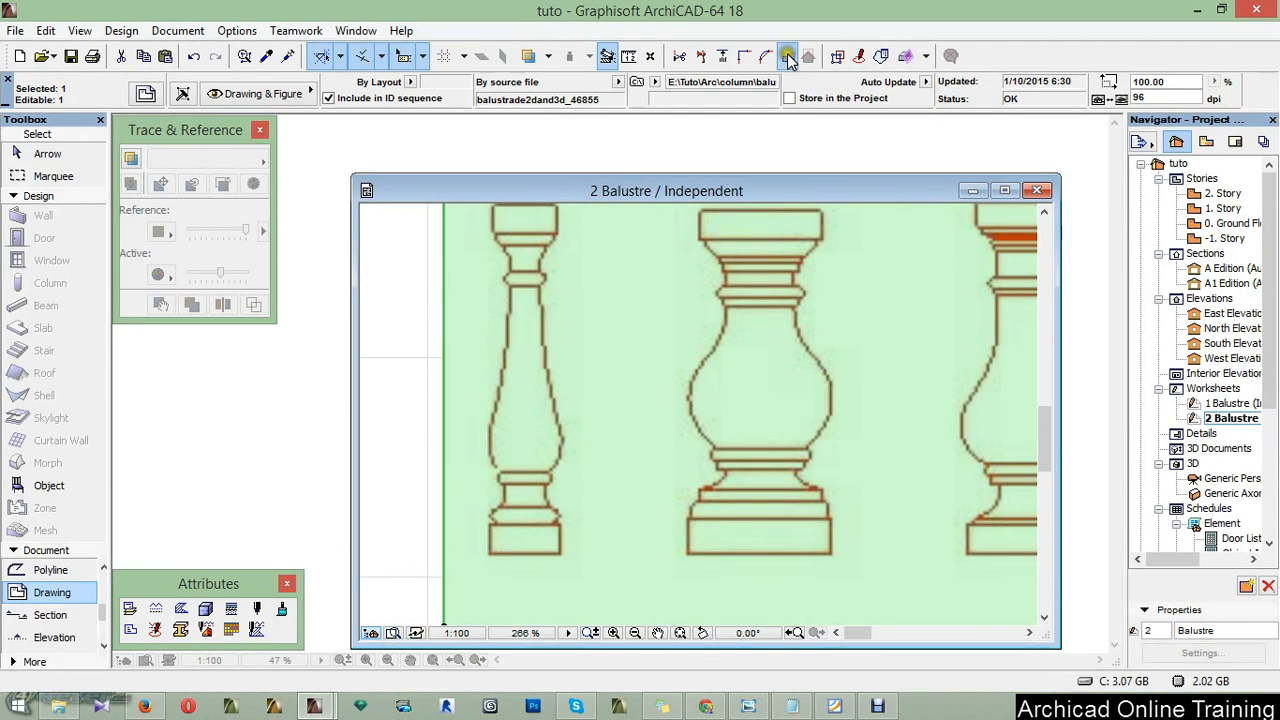
Resize the balustrade image graphically by the baluster base width, to about 21%
{"action": "left_click", "coordinate": [787, 55]}
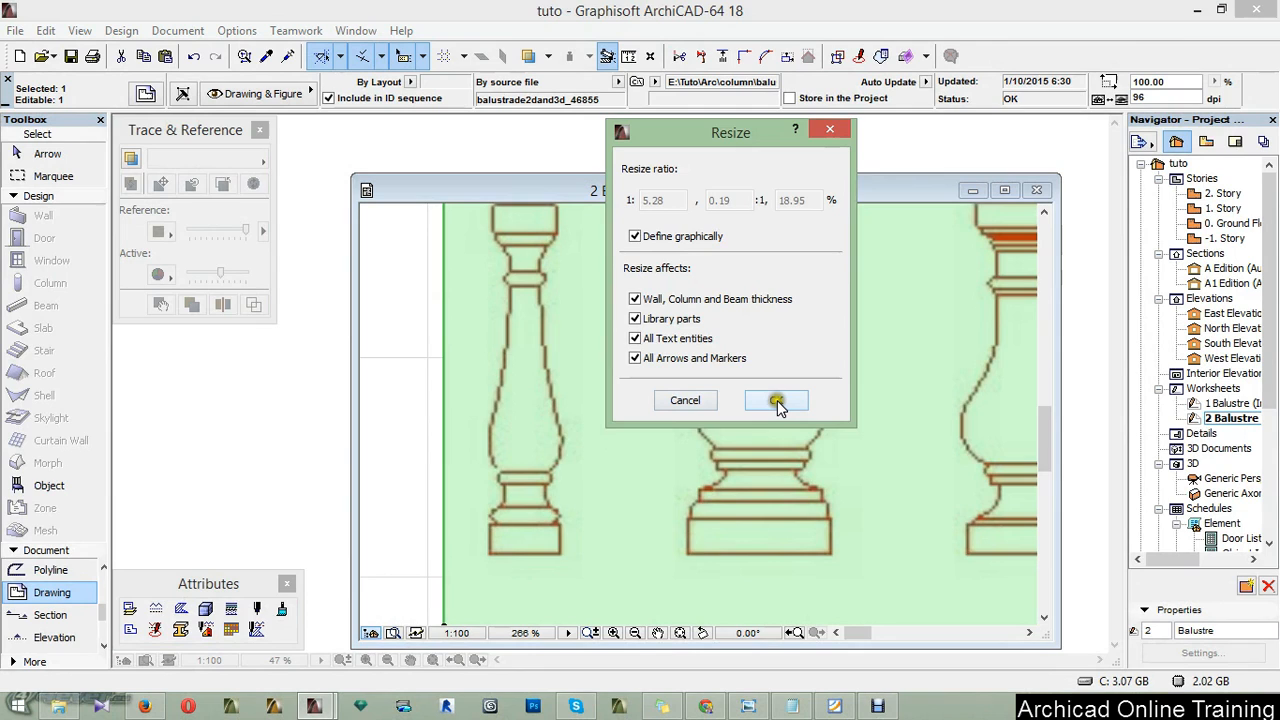
{"action": "left_click", "coordinate": [777, 400]}
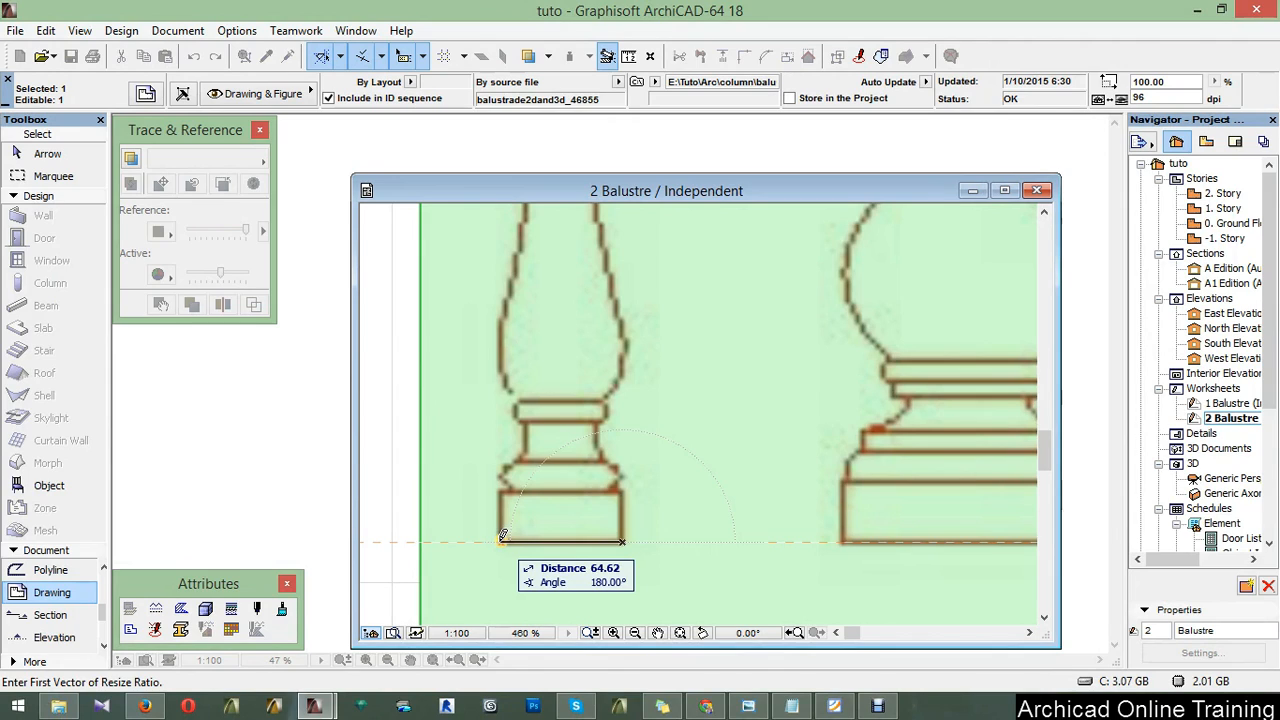
{"action": "left_click", "coordinate": [500, 537]}
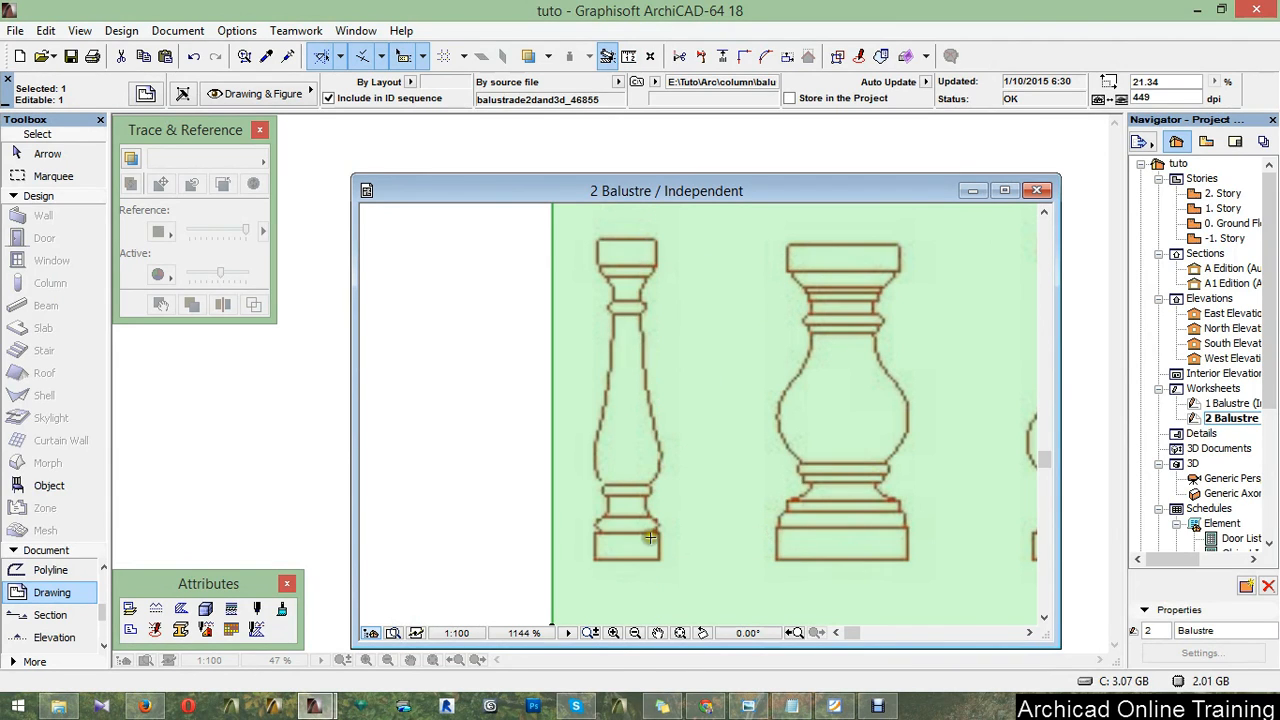
{"action": "mouse_move", "coordinate": [558, 491]}
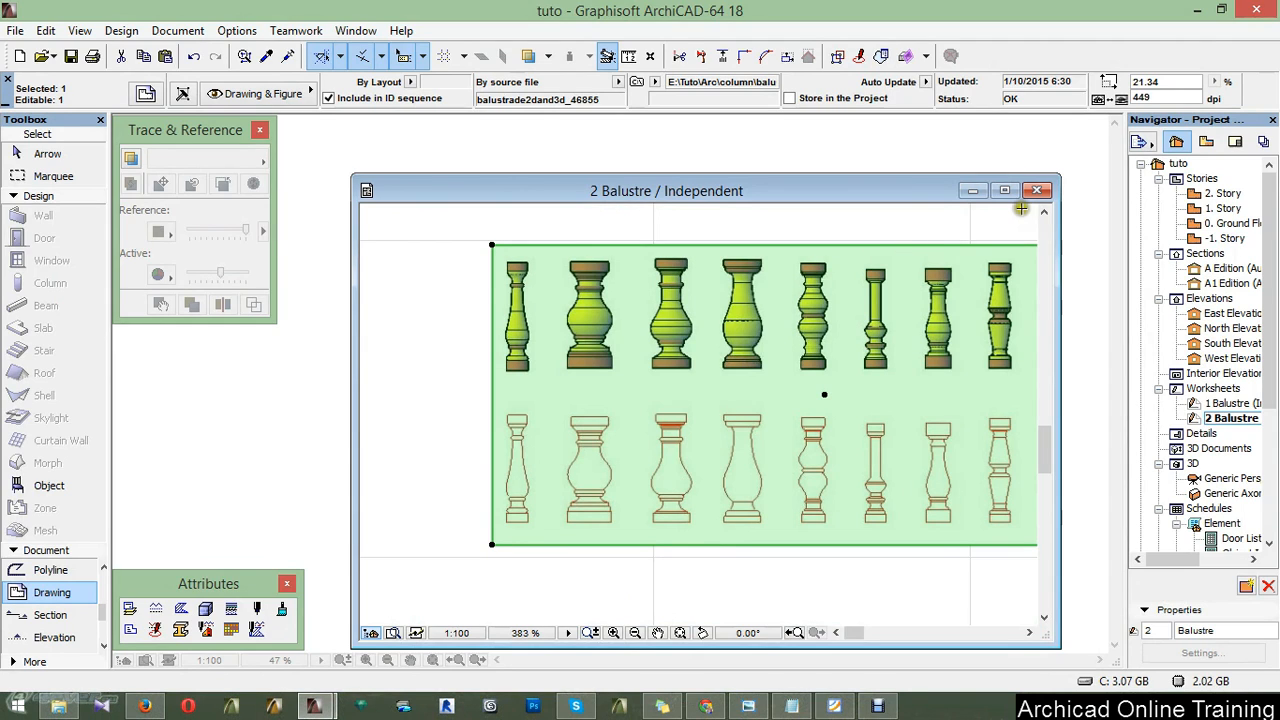
{"action": "mouse_move", "coordinate": [1037, 191]}
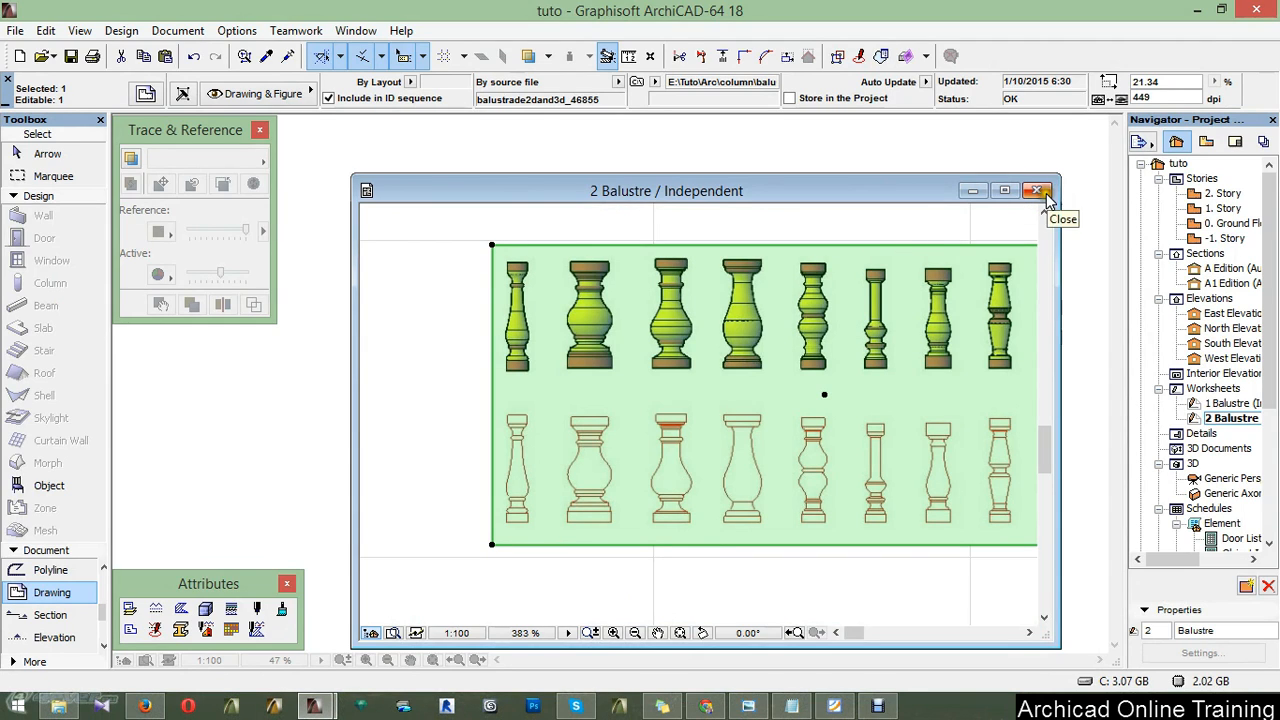
Set 2 Balustre as the A Edition trace reference and move it over the balcony
{"action": "left_click", "coordinate": [1037, 191]}
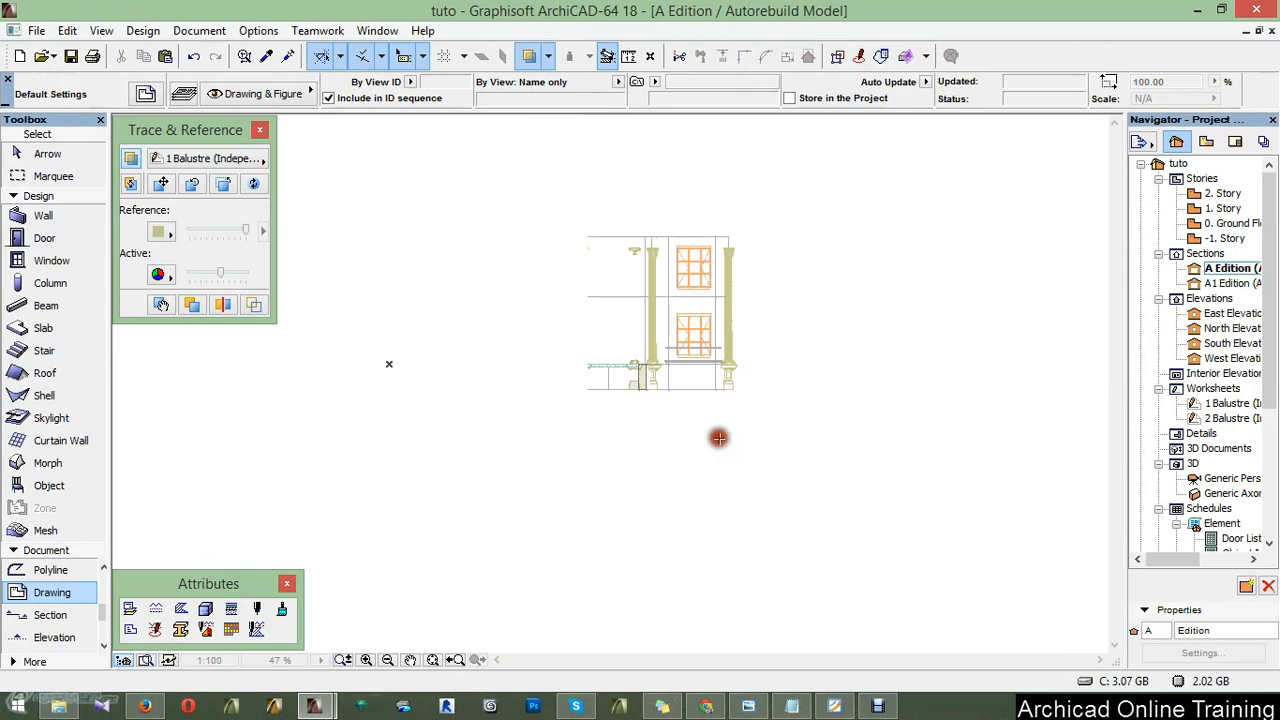
{"action": "left_click", "coordinate": [210, 158]}
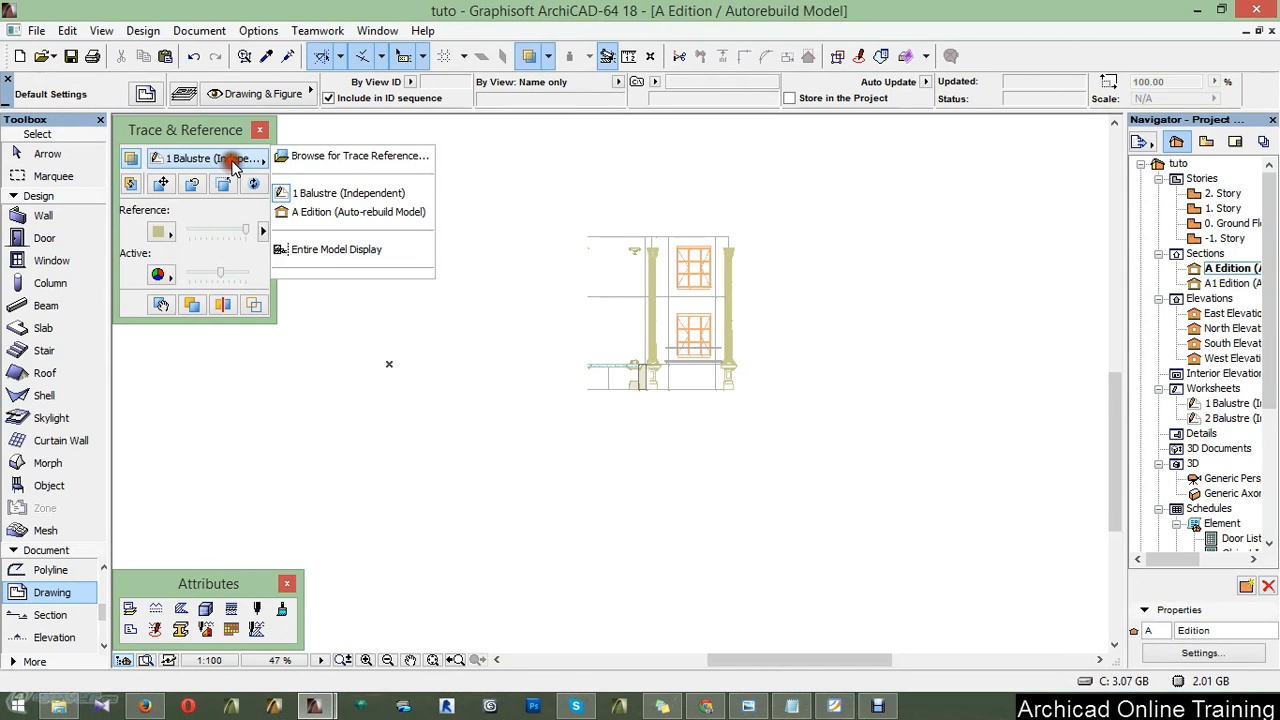
{"action": "left_click", "coordinate": [358, 155]}
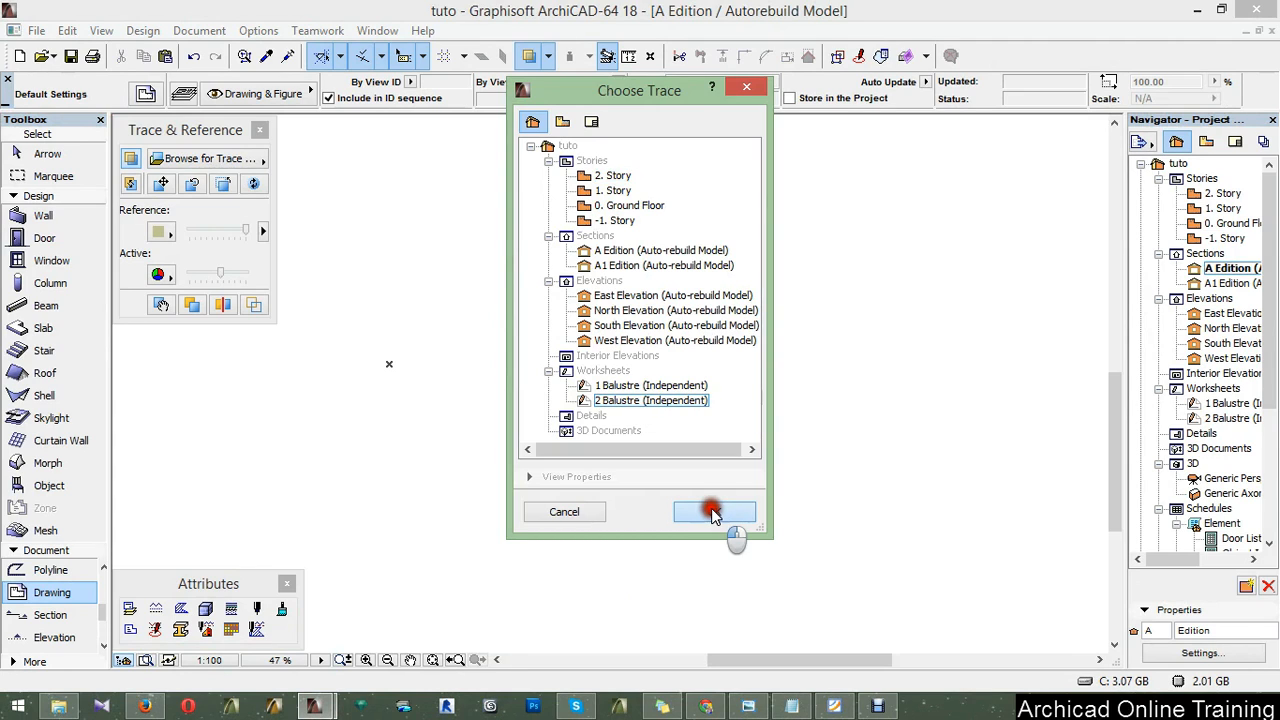
{"action": "left_click", "coordinate": [714, 511]}
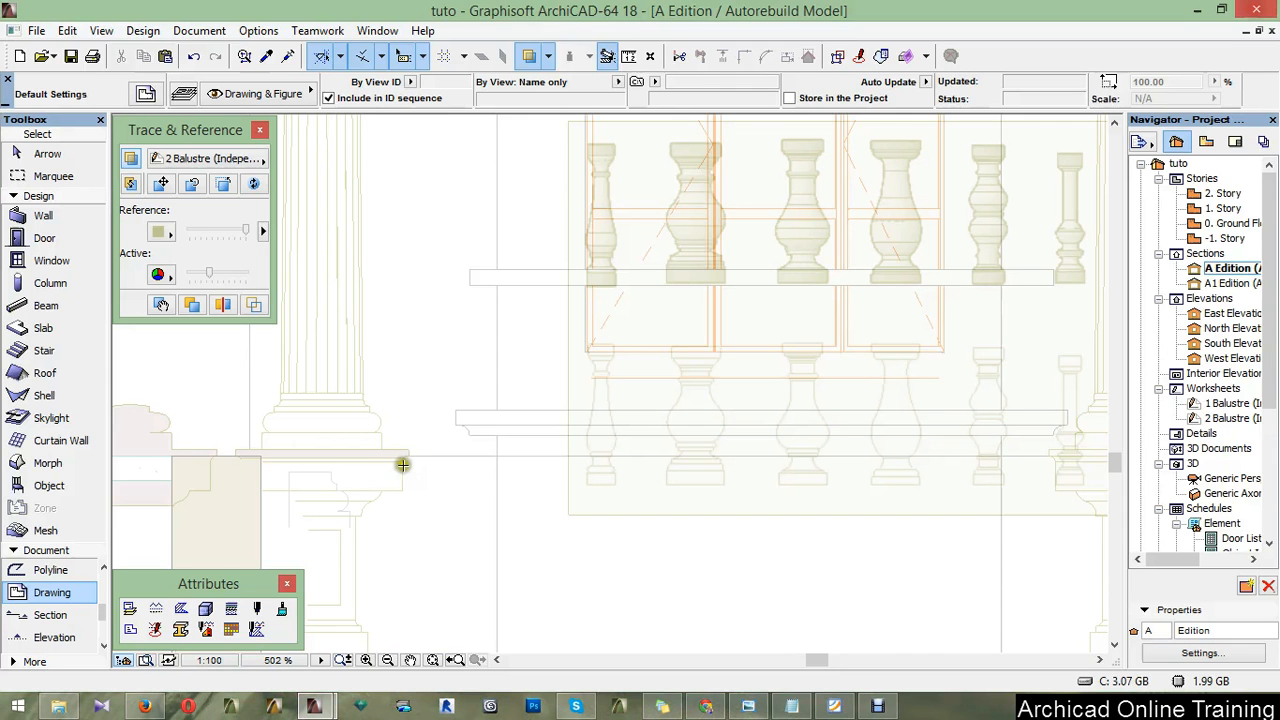
{"action": "left_click", "coordinate": [161, 184]}
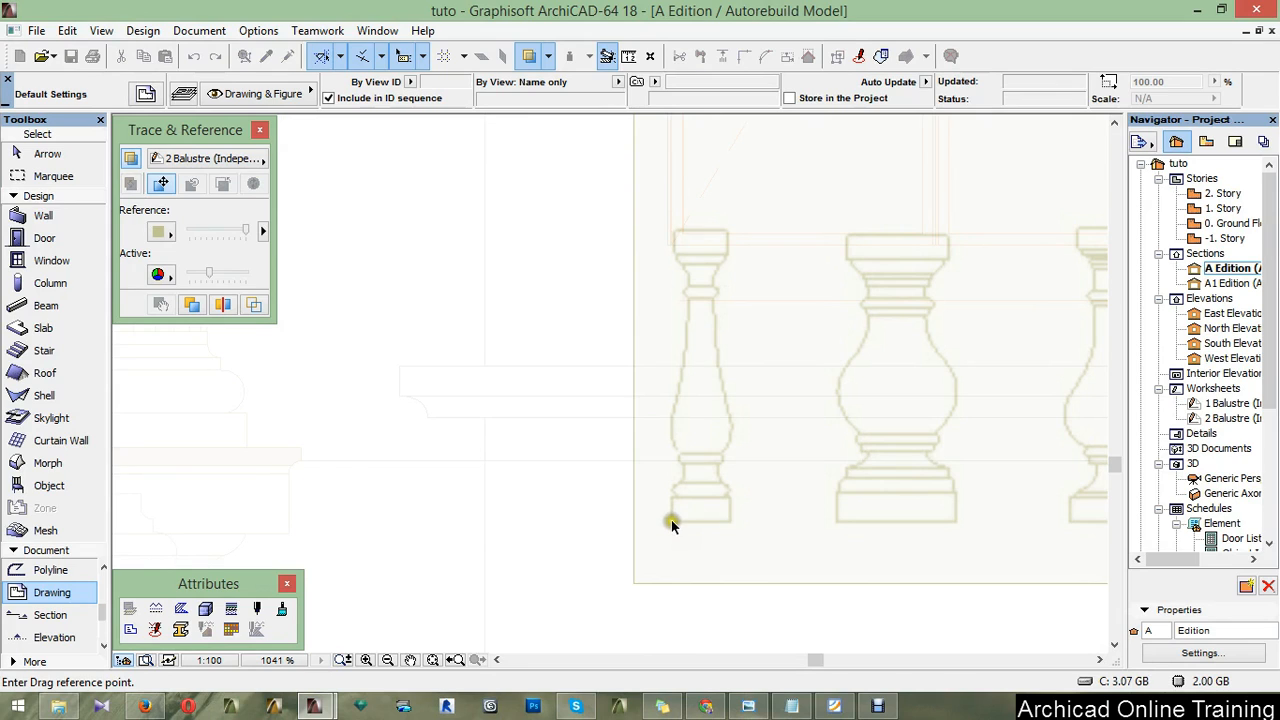
{"action": "left_click_drag", "start_coordinate": [671, 521], "coordinate": [568, 366]}
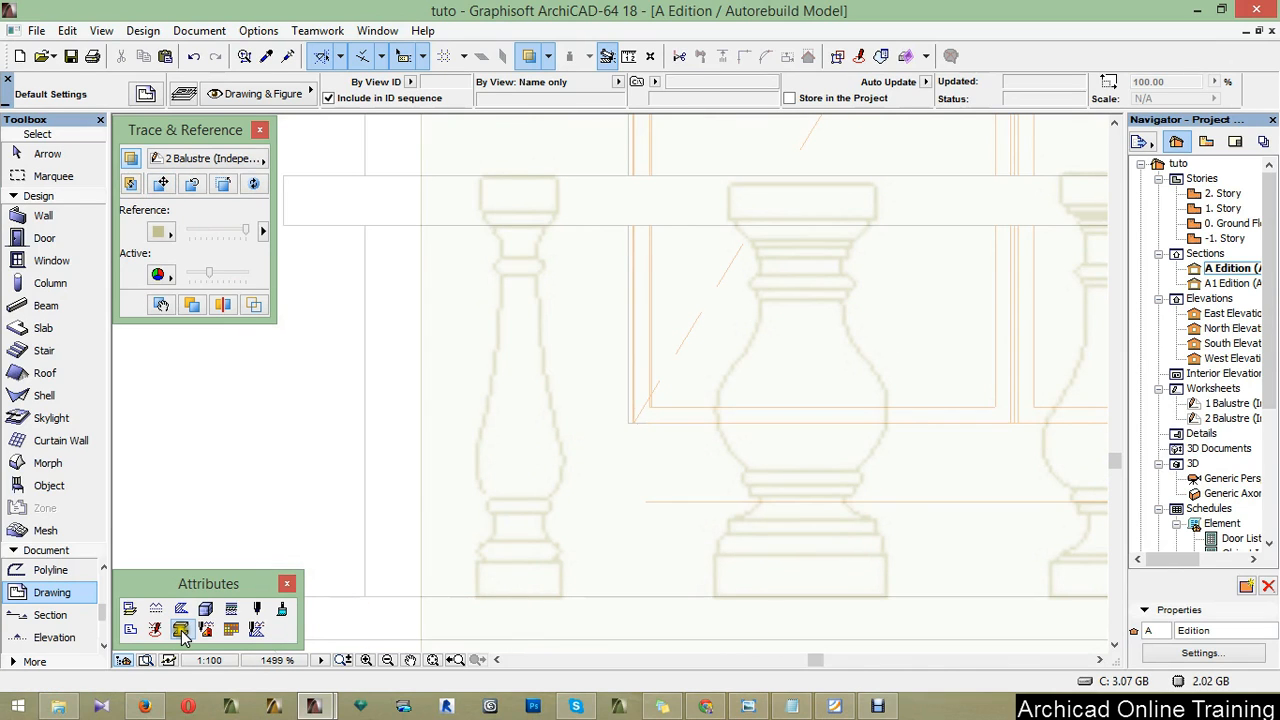
{"action": "left_click", "coordinate": [181, 629]}
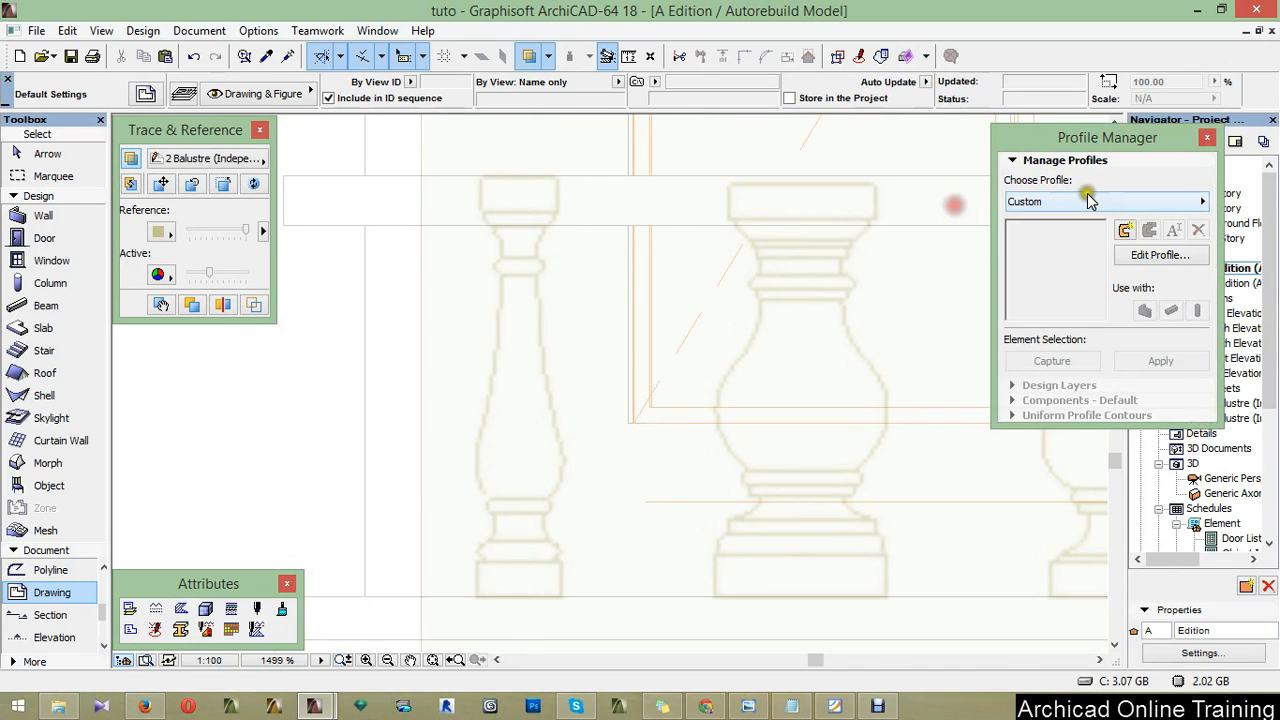
{"action": "left_click", "coordinate": [1106, 201]}
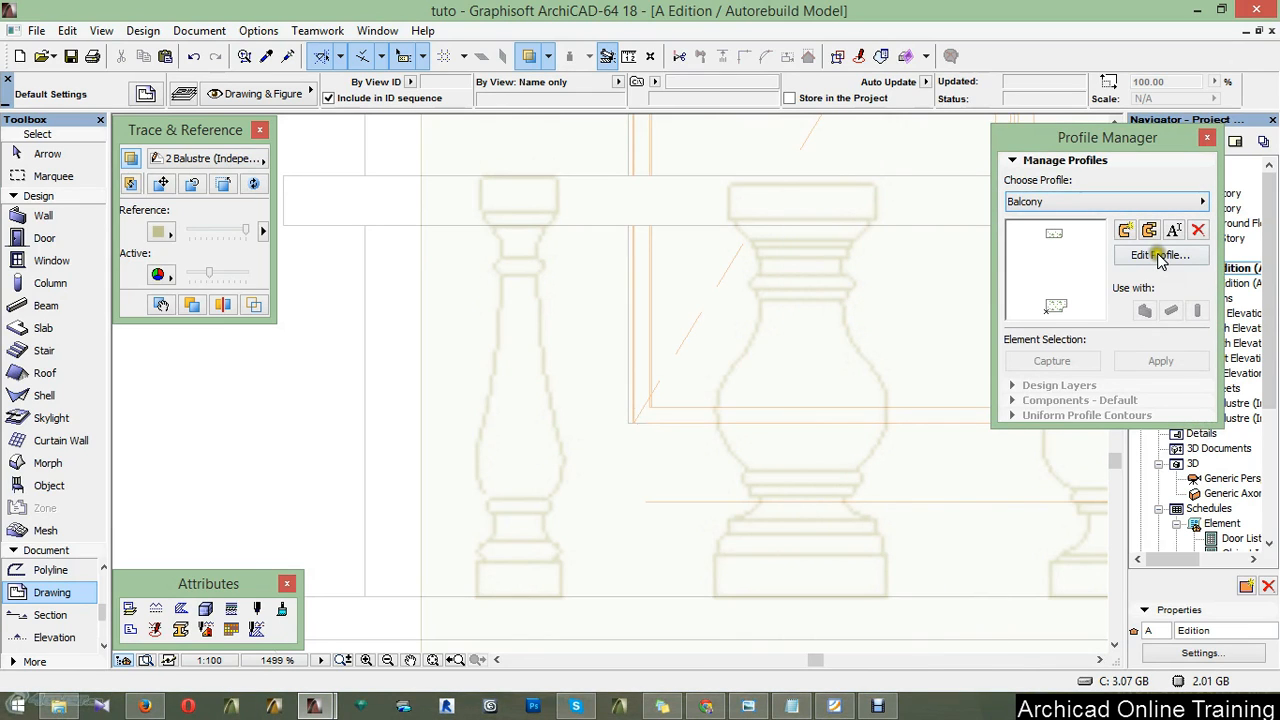
{"action": "left_click", "coordinate": [1160, 255]}
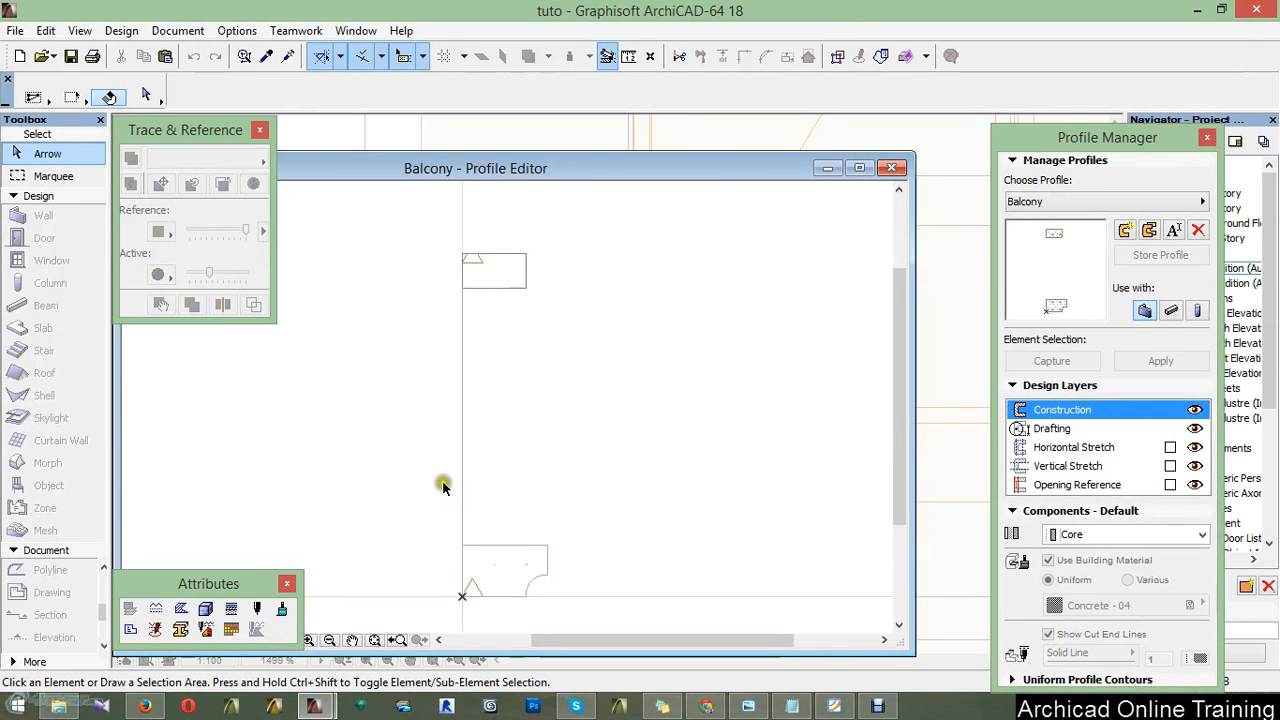
{"action": "mouse_move", "coordinate": [505, 278]}
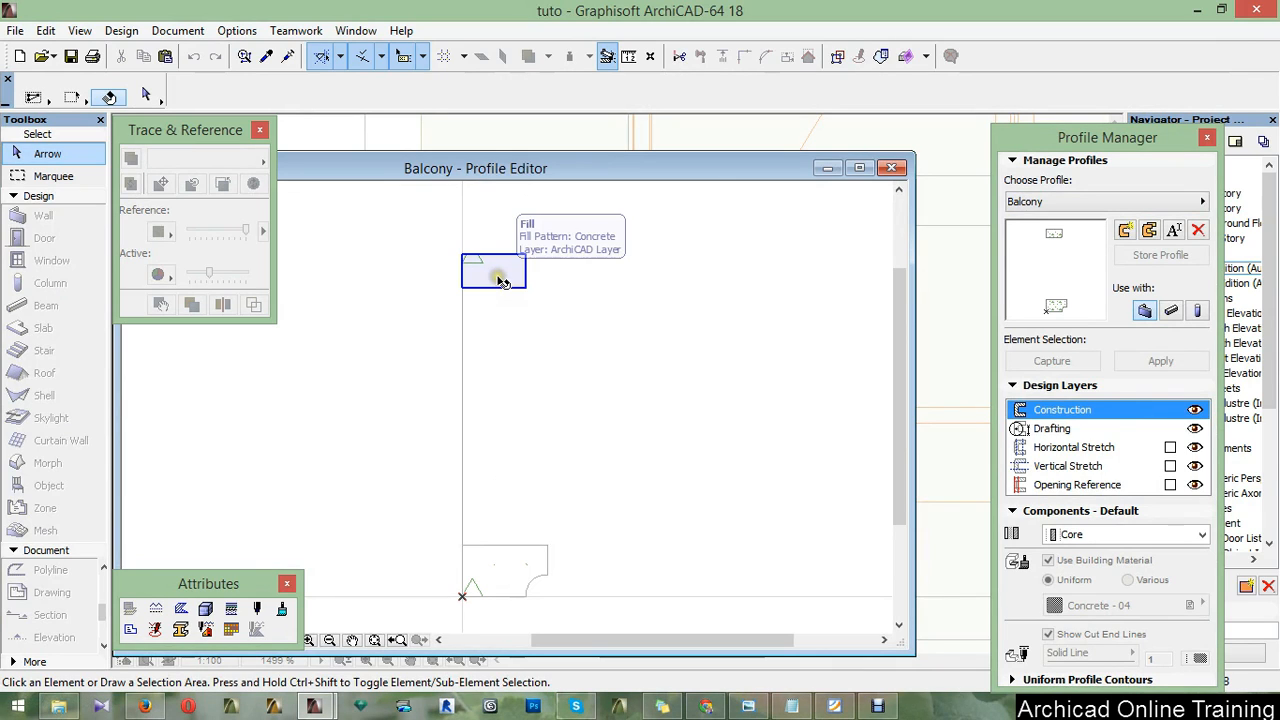
{"action": "left_click", "coordinate": [494, 271]}
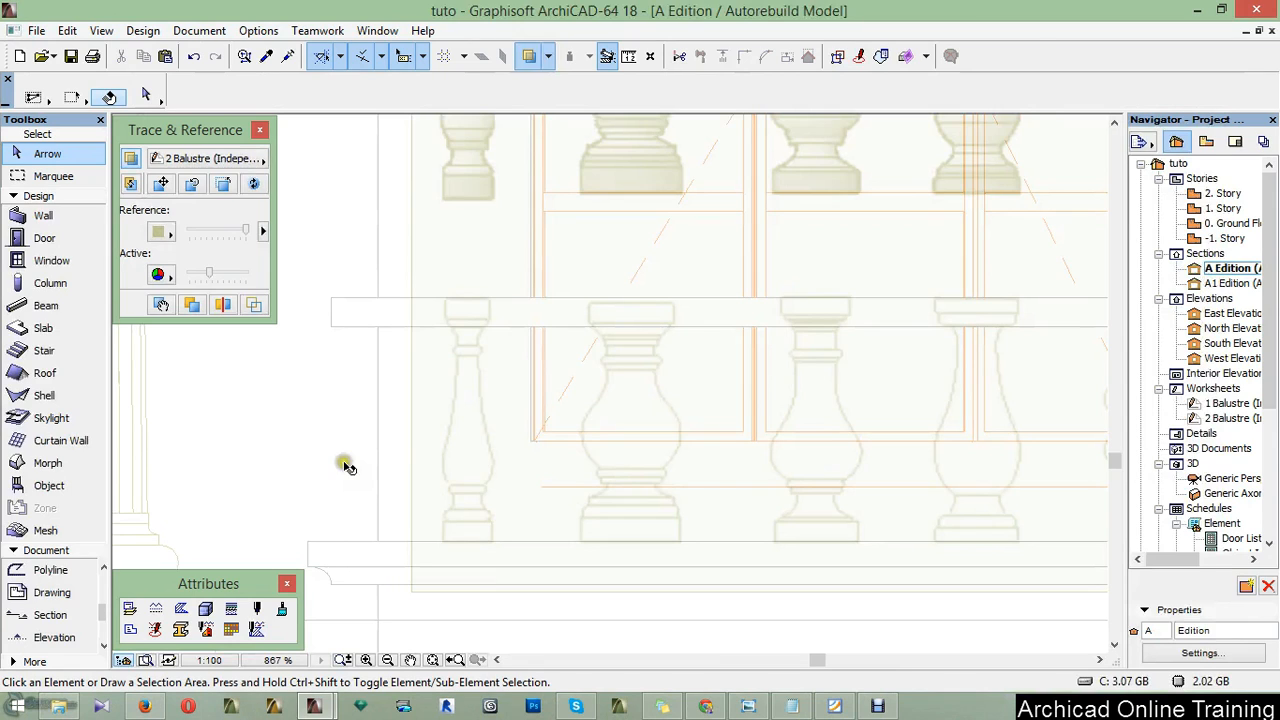
{"action": "right_click", "coordinate": [825, 380]}
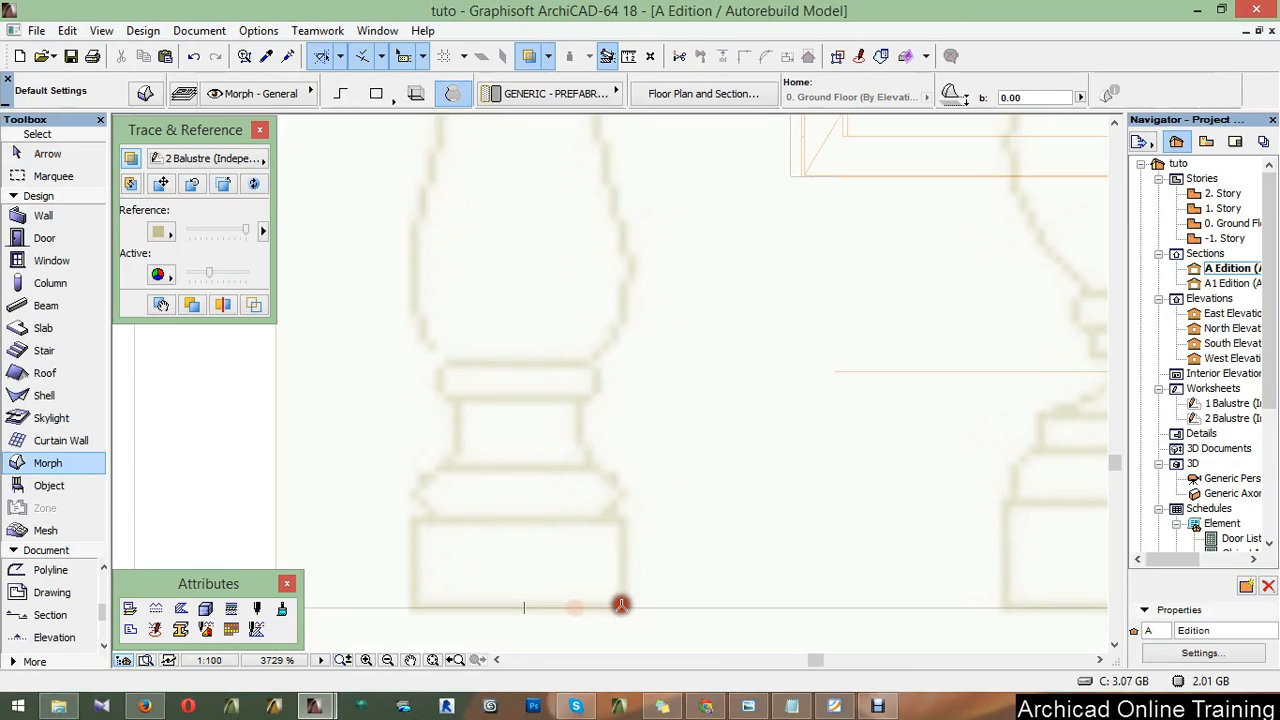
Trace the baluster's half-profile as a Morph polyline of arcs and straight segments, mouldings to collar
{"action": "left_click", "coordinate": [621, 605]}
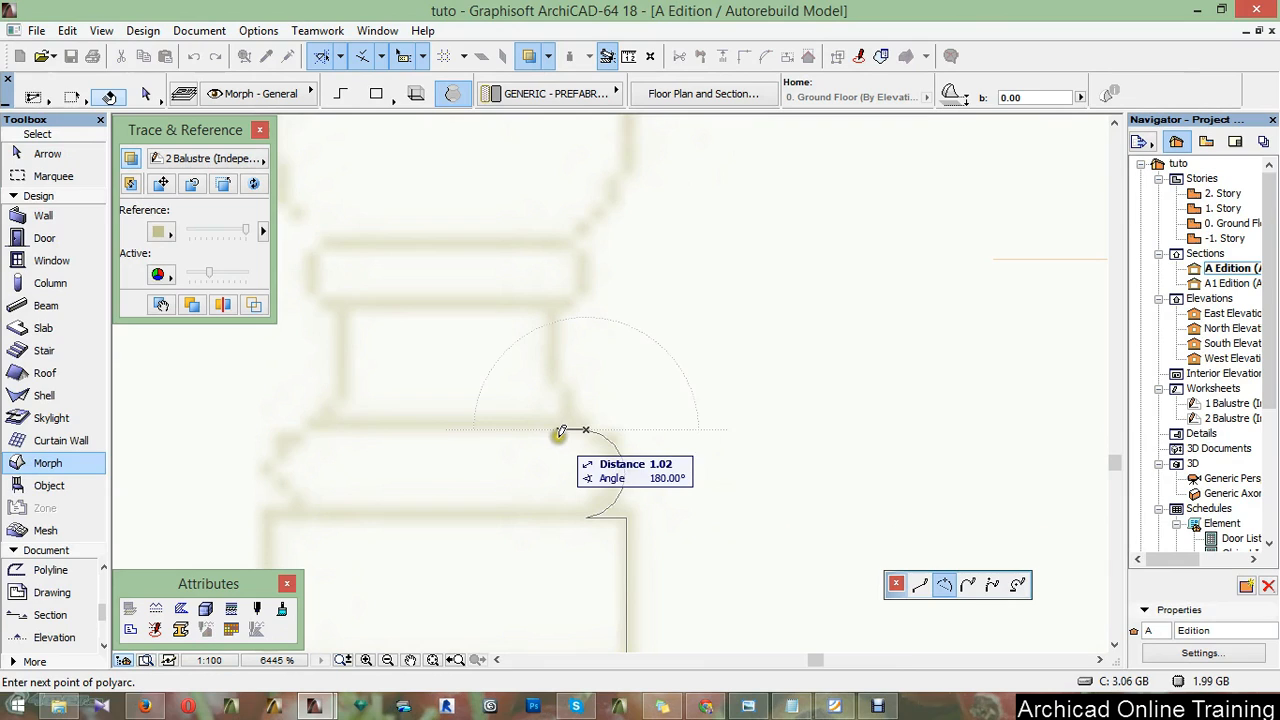
{"action": "mouse_move", "coordinate": [558, 422]}
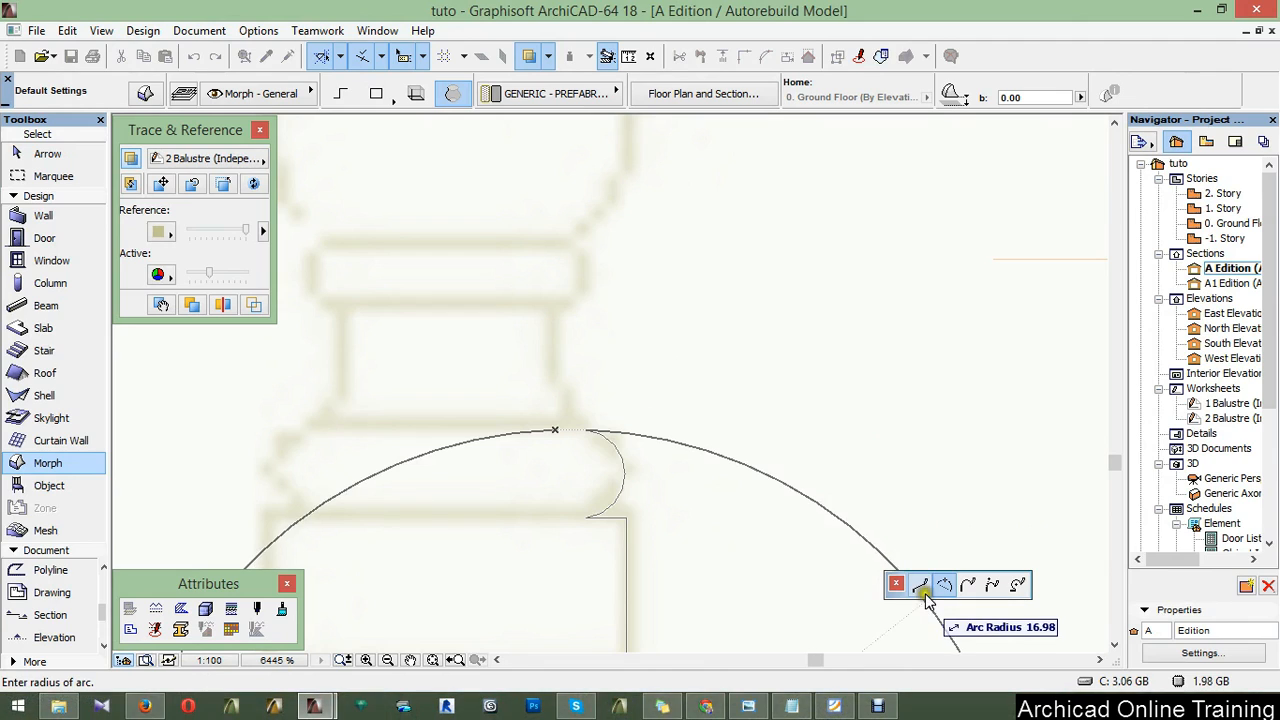
{"action": "left_click", "coordinate": [920, 585]}
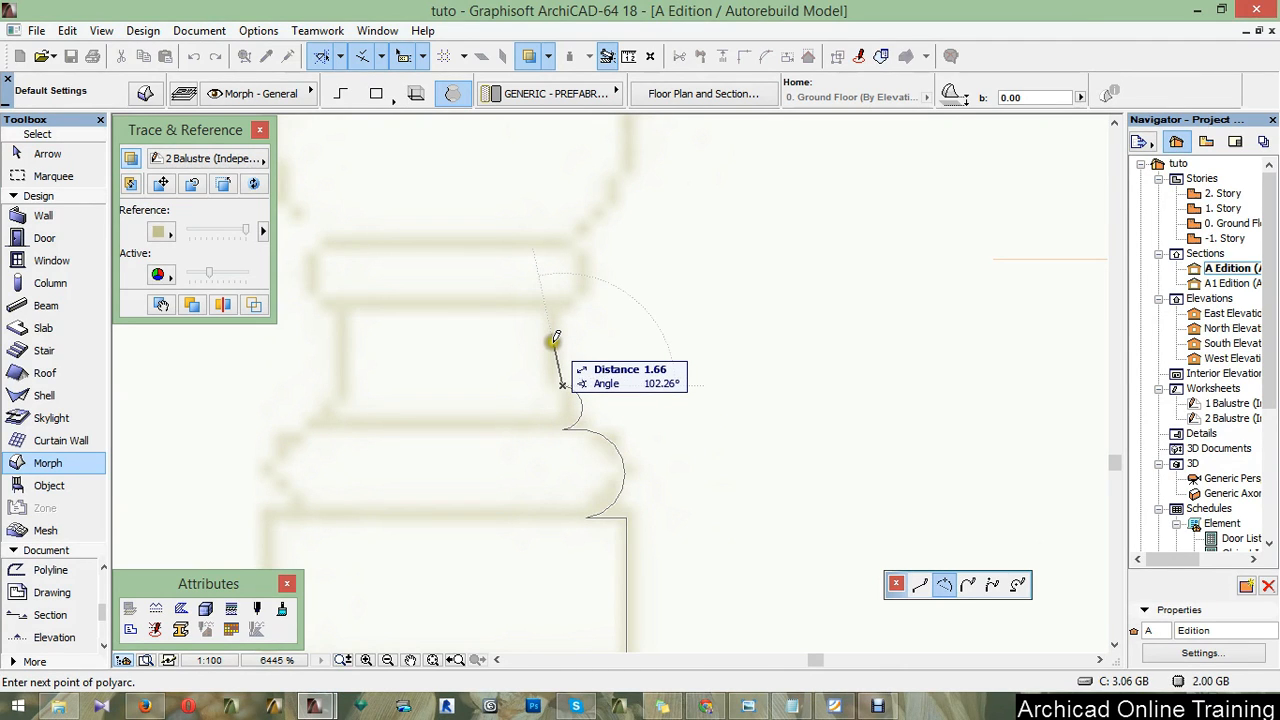
{"action": "mouse_move", "coordinate": [557, 355]}
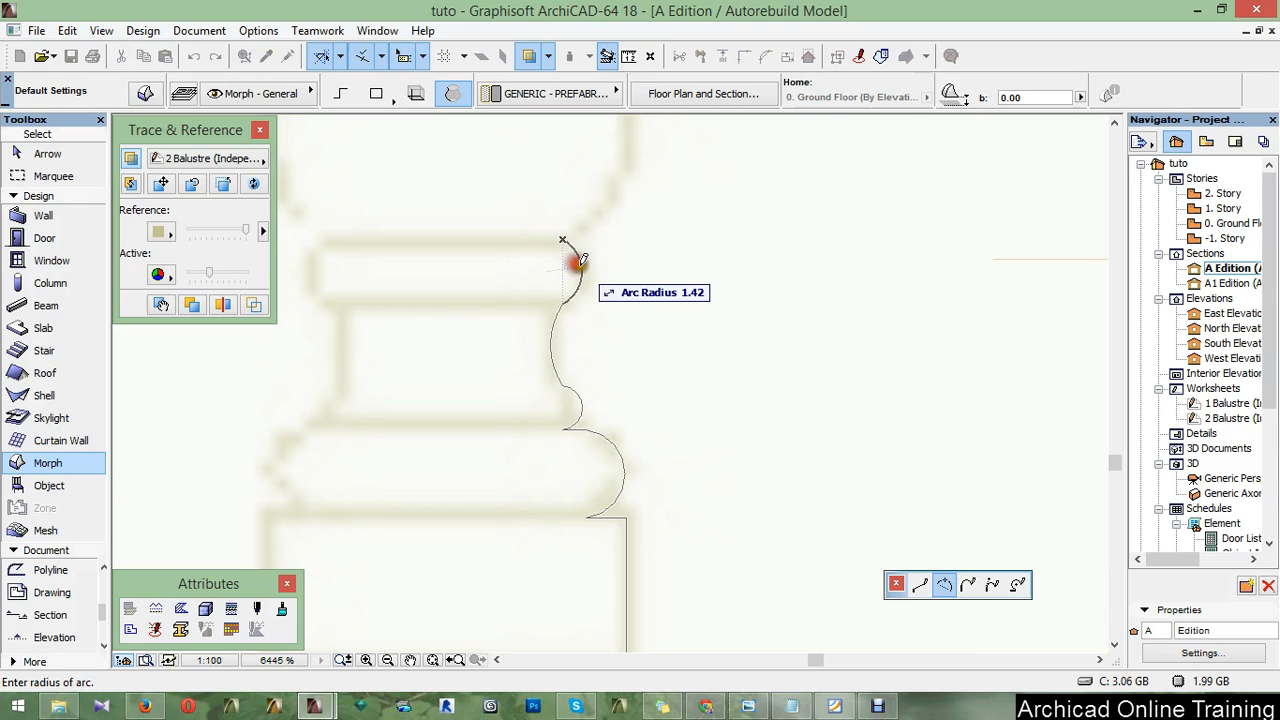
{"action": "left_click", "coordinate": [585, 262]}
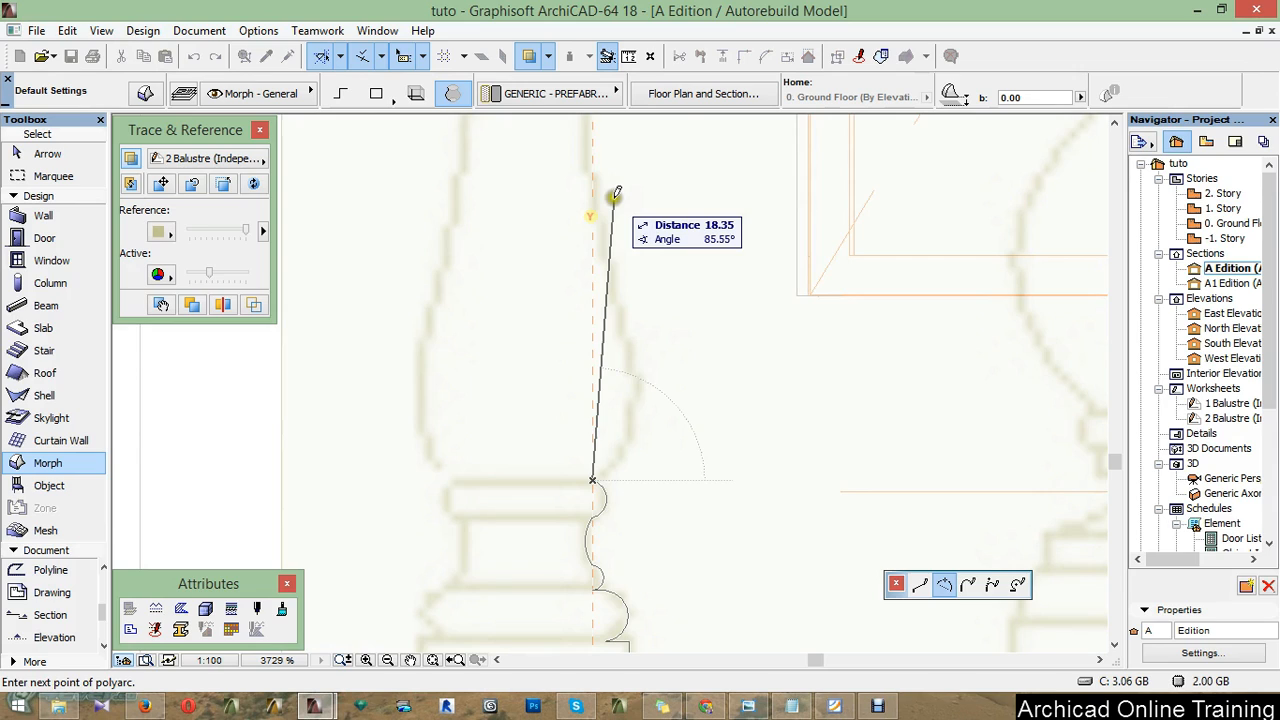
{"action": "mouse_move", "coordinate": [595, 213]}
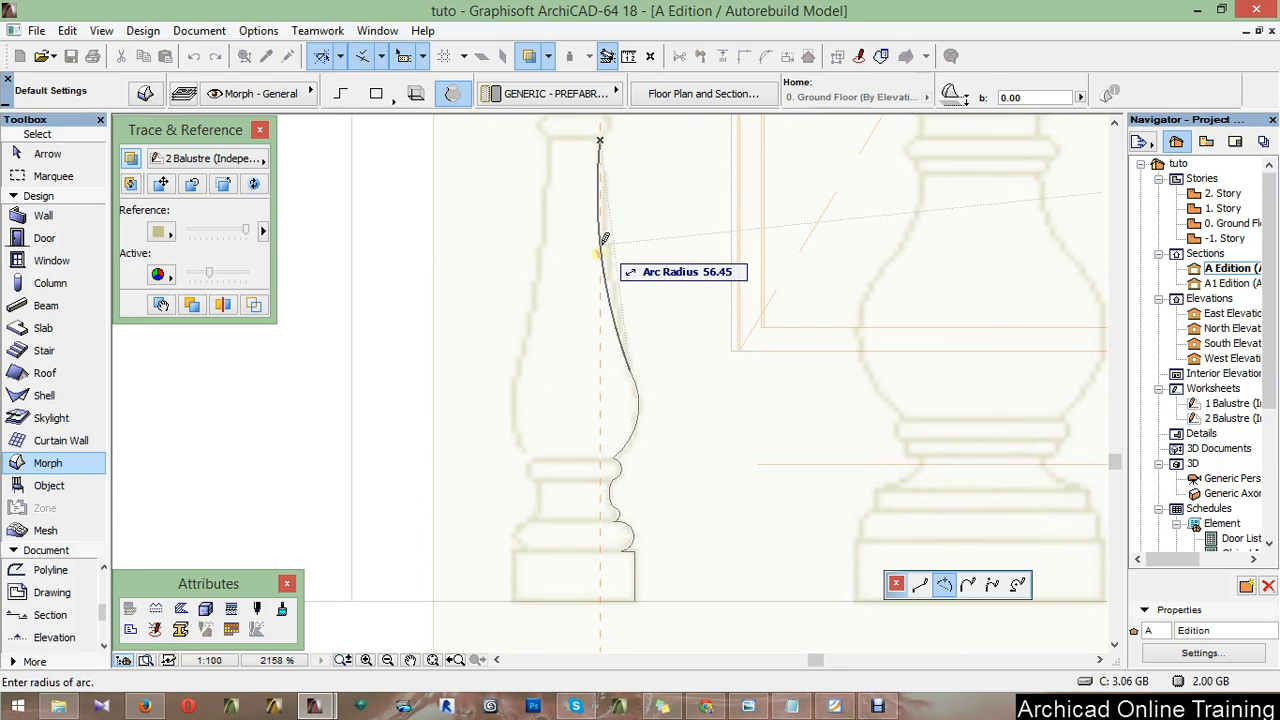
{"action": "left_click", "coordinate": [600, 243]}
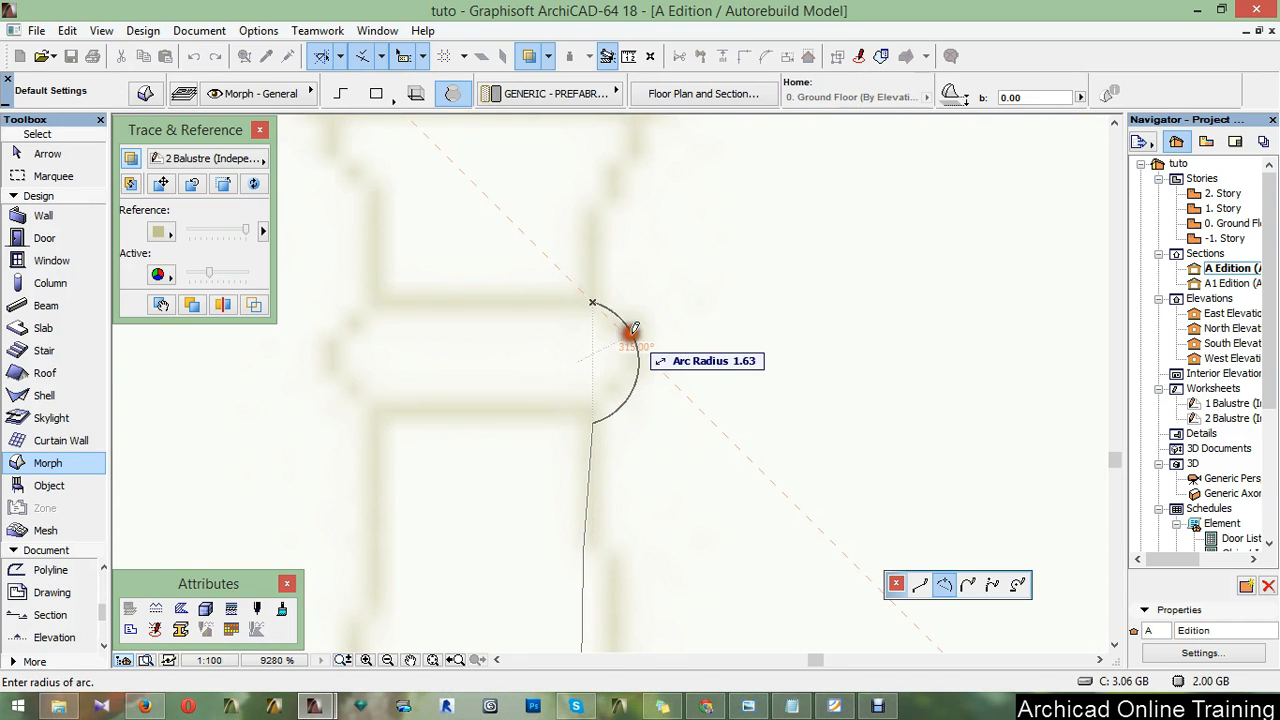
{"action": "left_click", "coordinate": [628, 330]}
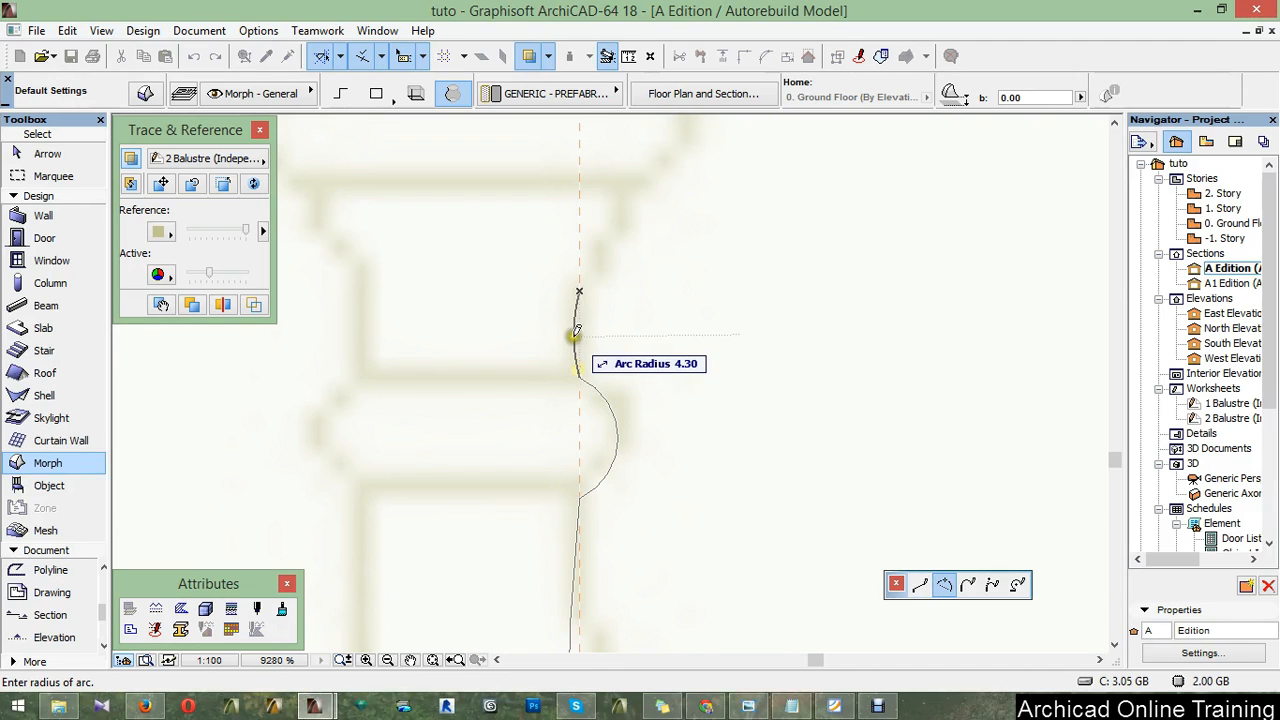
{"action": "left_click", "coordinate": [574, 335]}
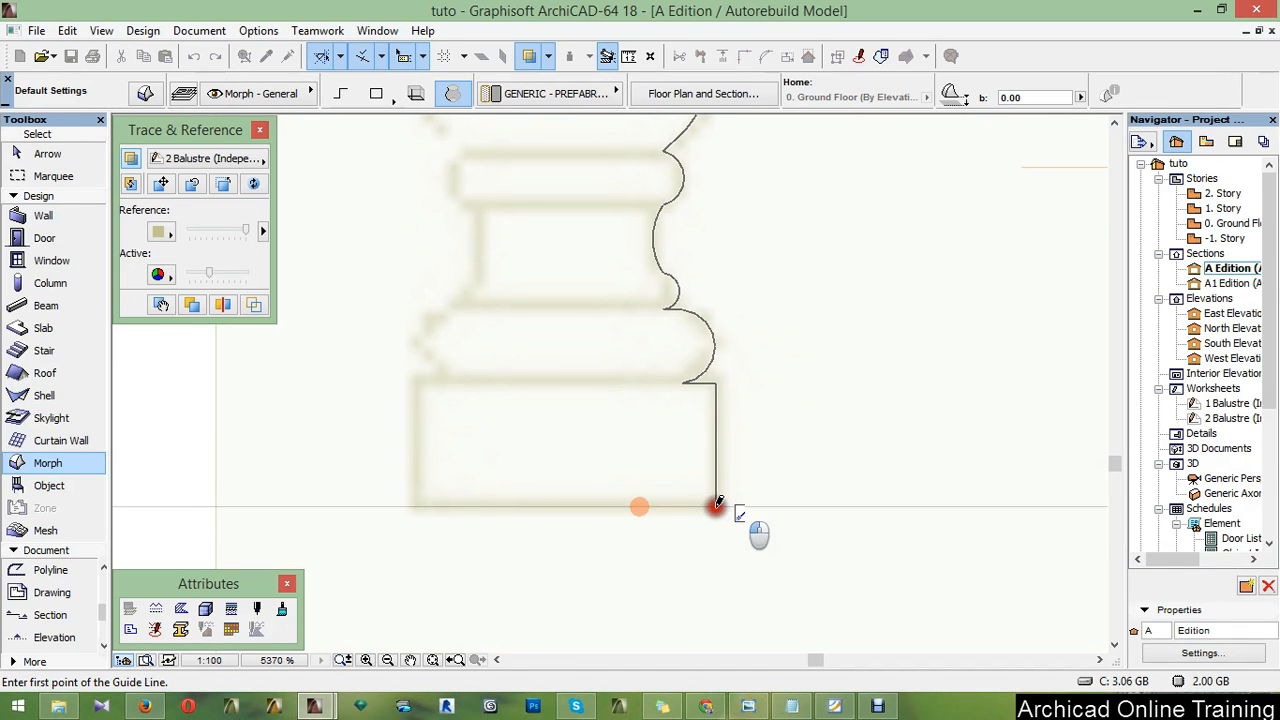
Finish the profile and revolve it through 360° into a solid baluster Morph
{"action": "left_click", "coordinate": [717, 505]}
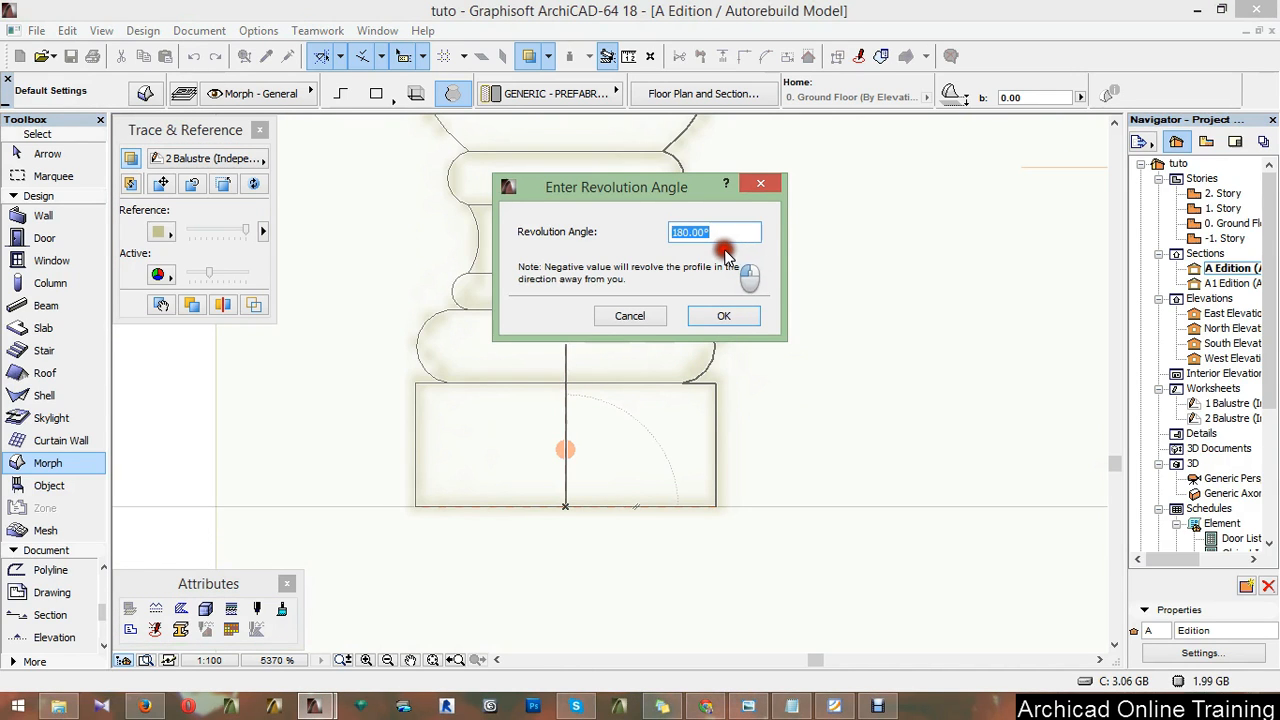
{"action": "type", "text": "360"}
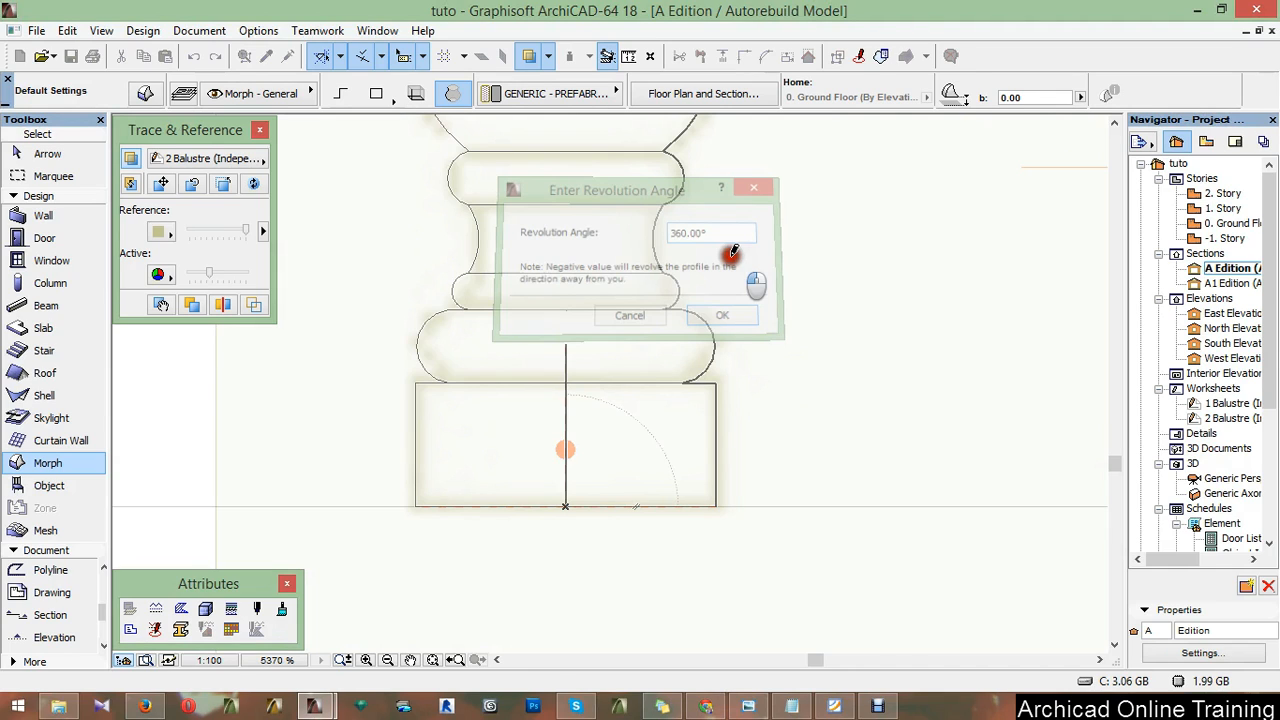
{"action": "left_click", "coordinate": [722, 315]}
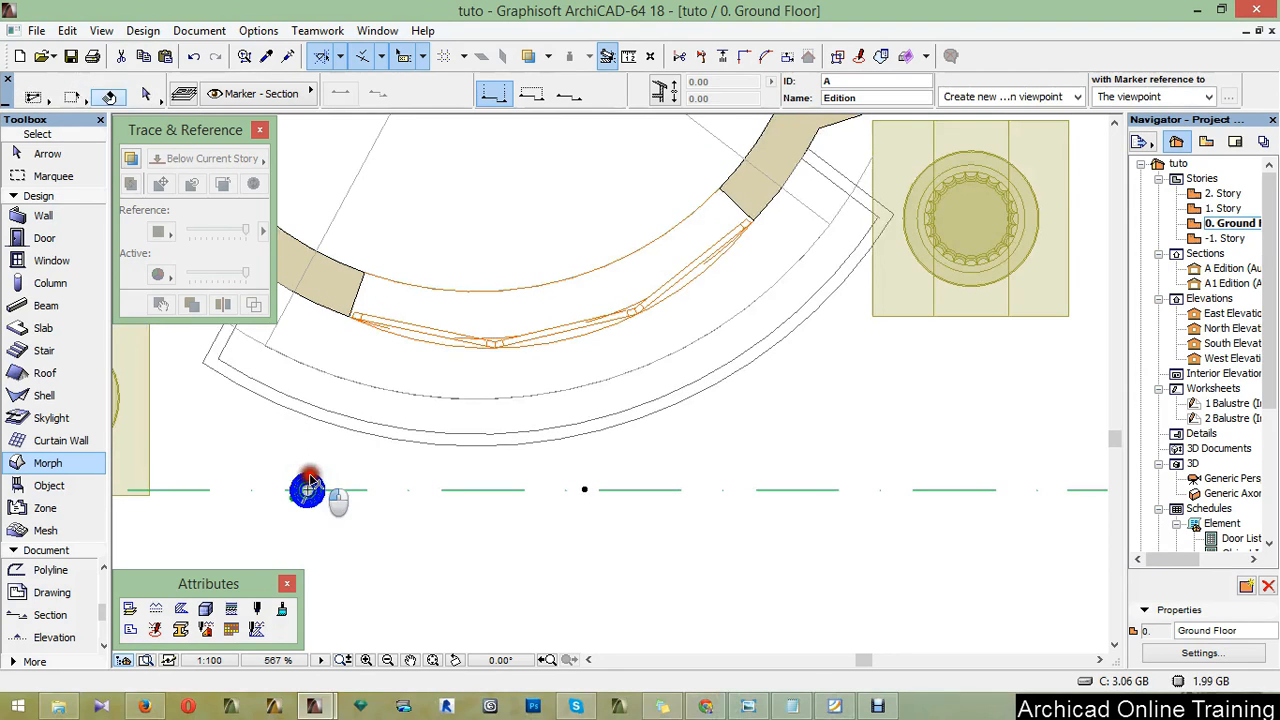
Move the baluster Morph onto the curved balcony's corner, using its centre as reference
{"action": "left_click", "coordinate": [307, 489]}
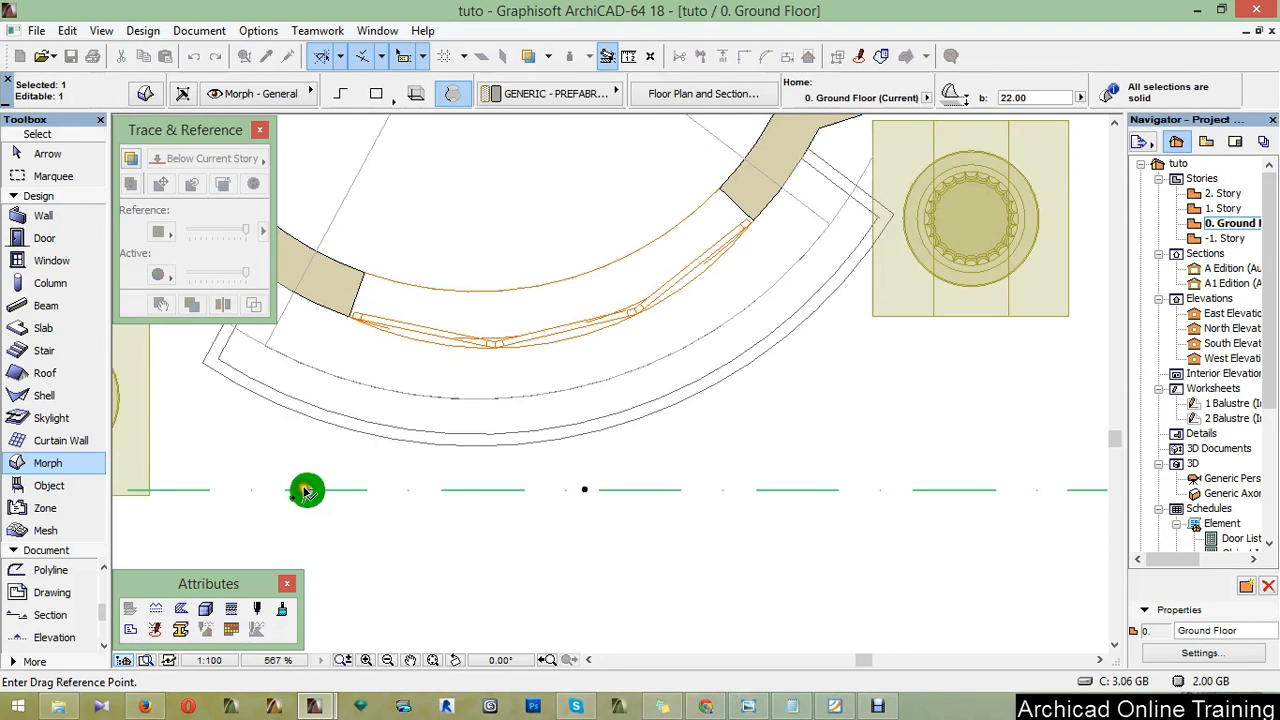
{"action": "left_click_drag", "start_coordinate": [307, 490], "coordinate": [785, 343]}
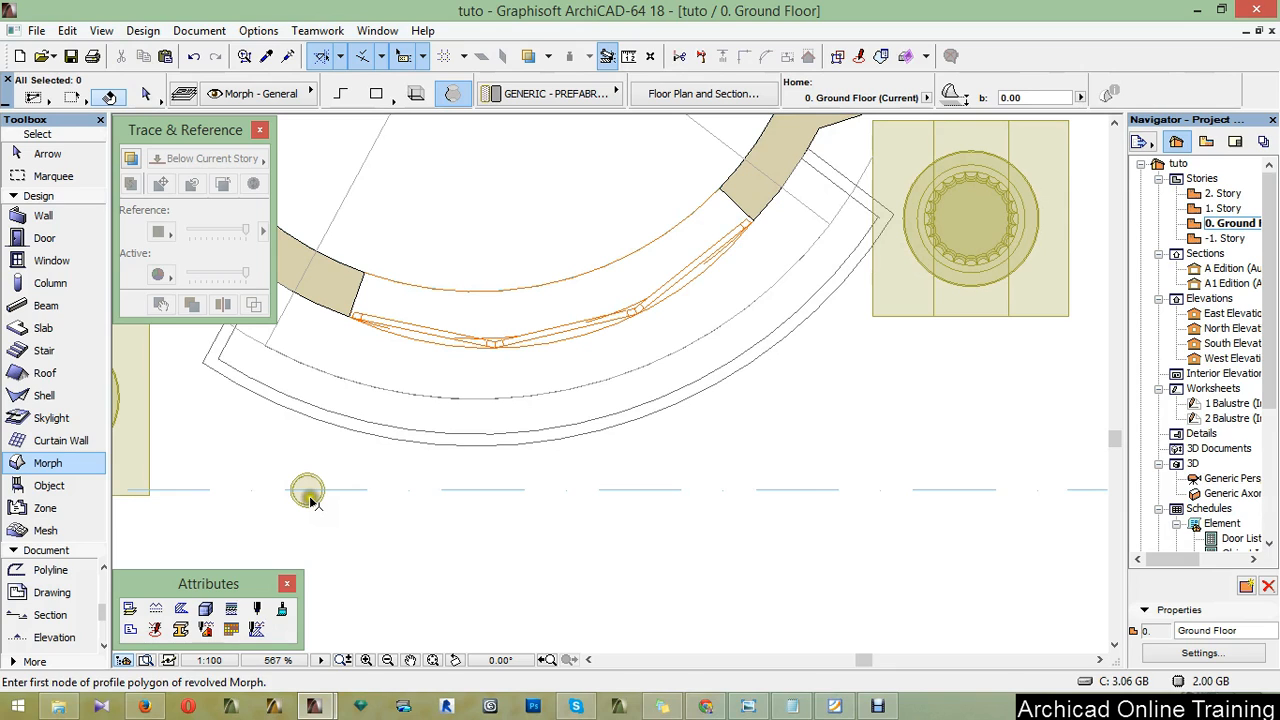
{"action": "left_click", "coordinate": [308, 490]}
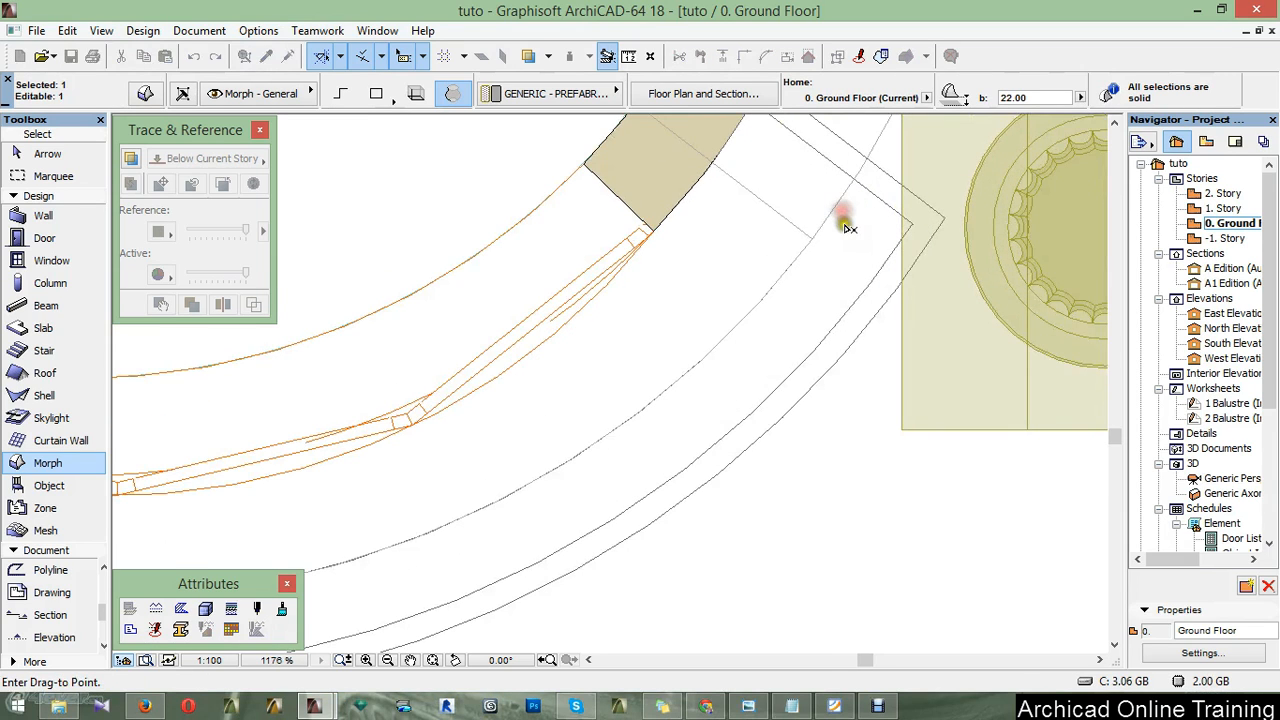
{"action": "left_click", "coordinate": [847, 225]}
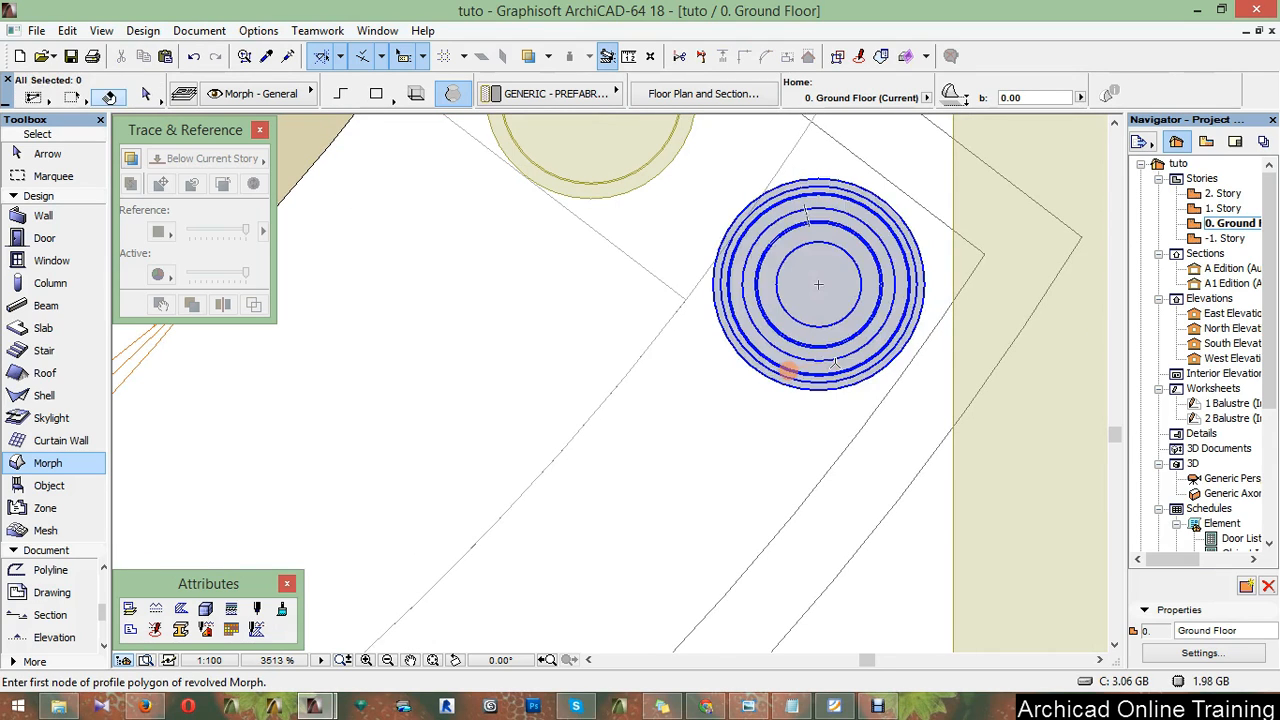
{"action": "left_click", "coordinate": [818, 285]}
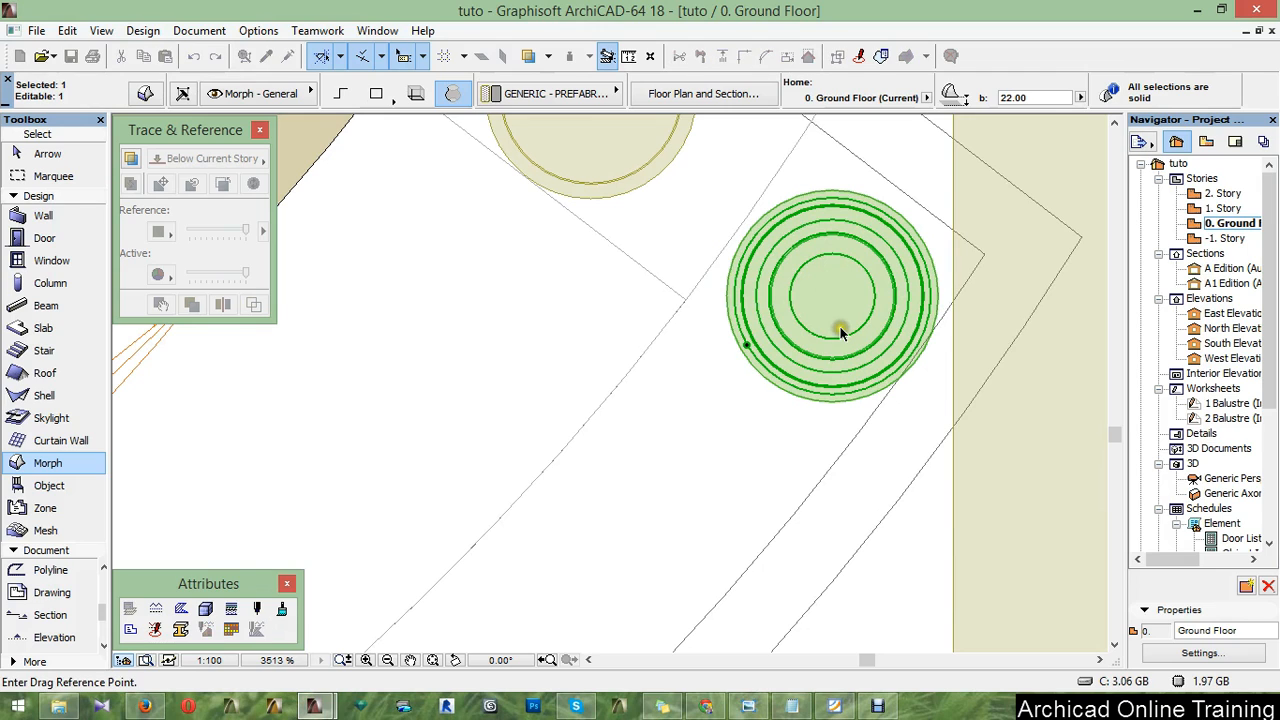
{"action": "left_click", "coordinate": [835, 335]}
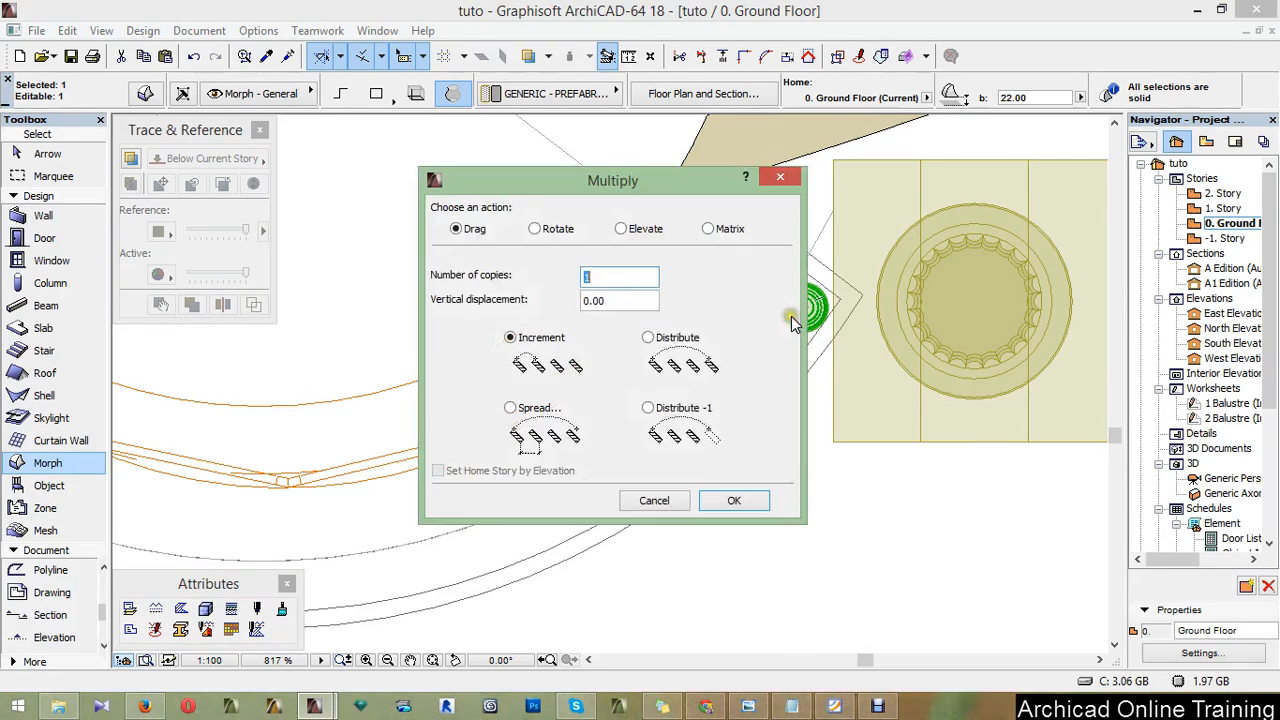
Rotate-multiply the baluster with 7.00° spread around the balcony's curve centre
{"action": "left_click", "coordinate": [534, 228]}
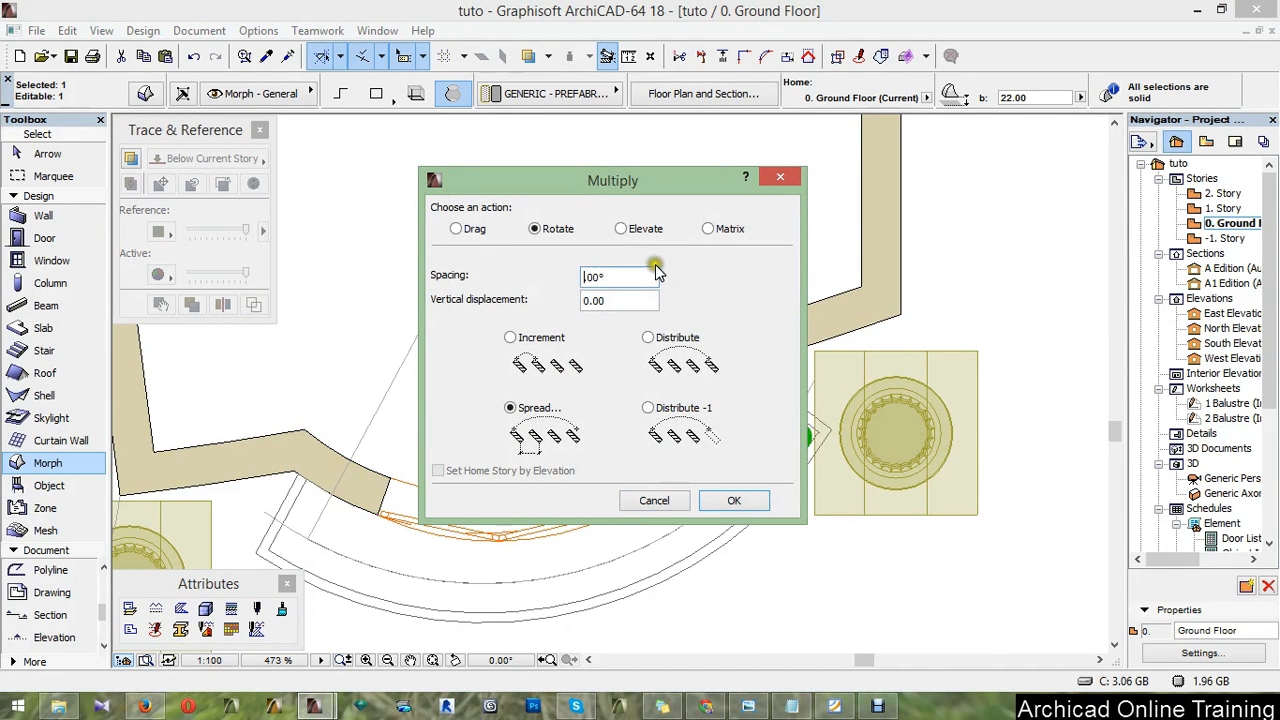
{"action": "type", "text": "7.00"}
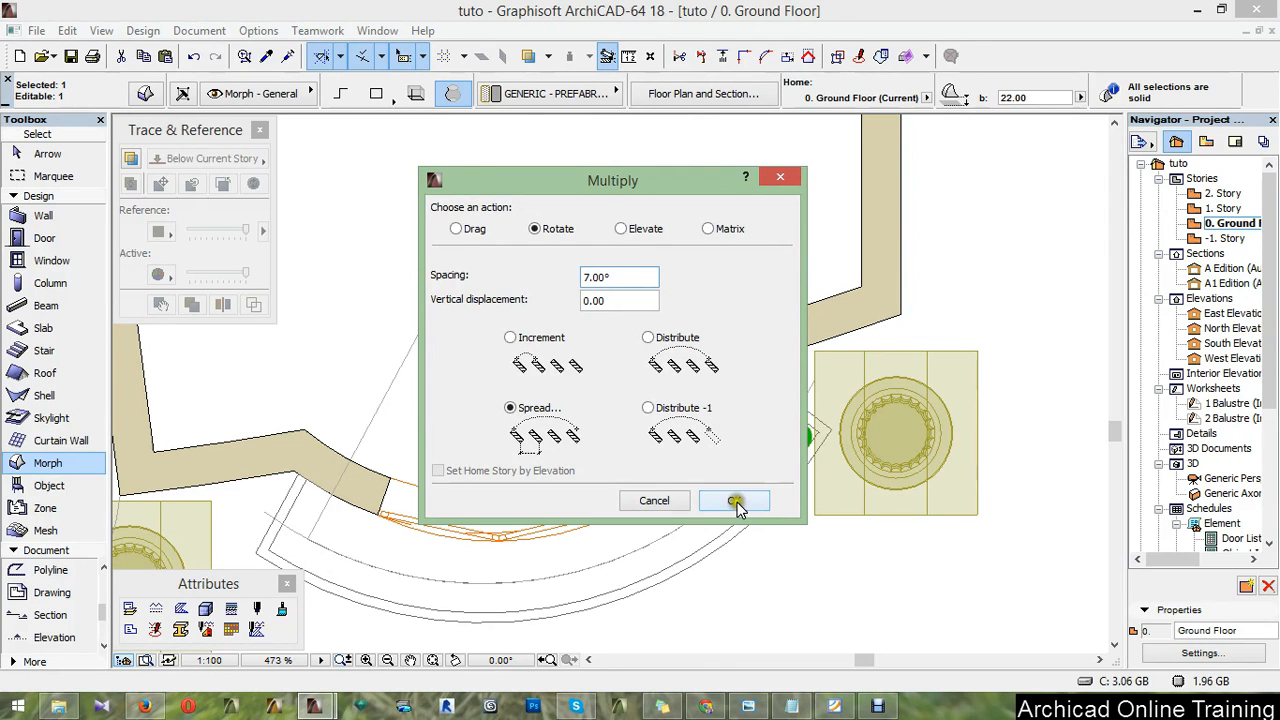
{"action": "left_click", "coordinate": [734, 500]}
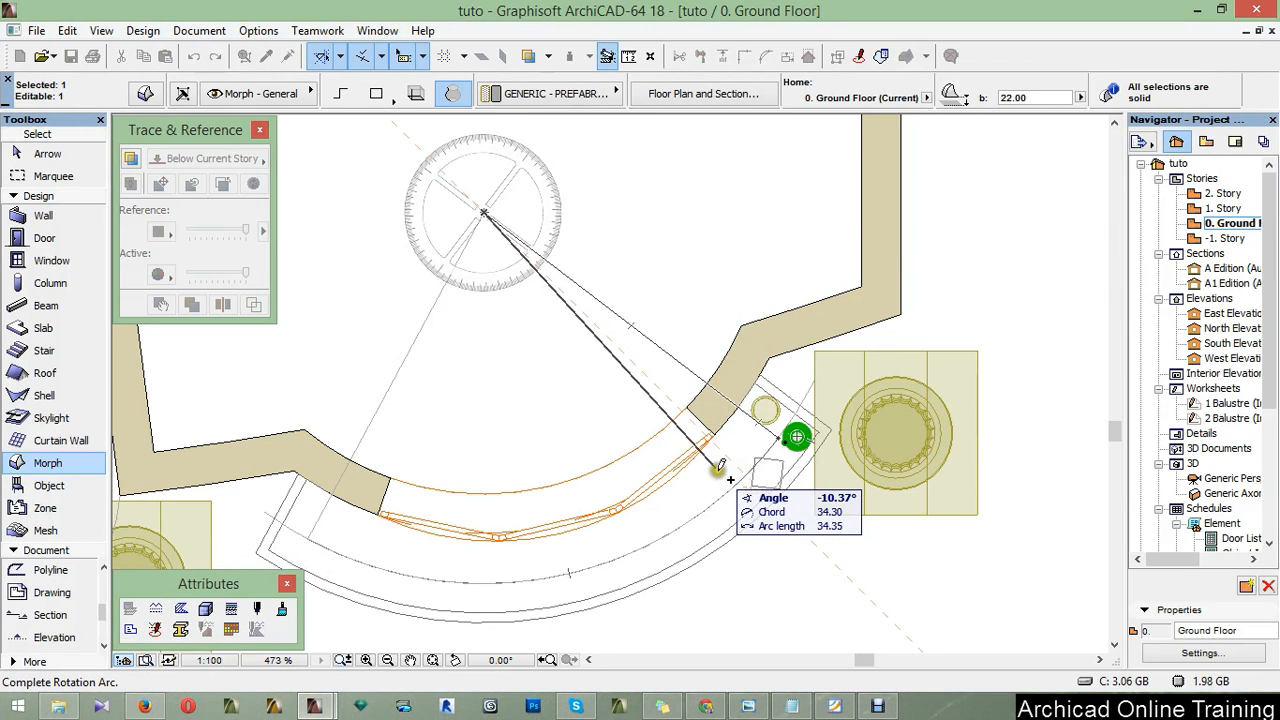
{"action": "left_click_drag", "start_coordinate": [720, 470], "coordinate": [290, 505]}
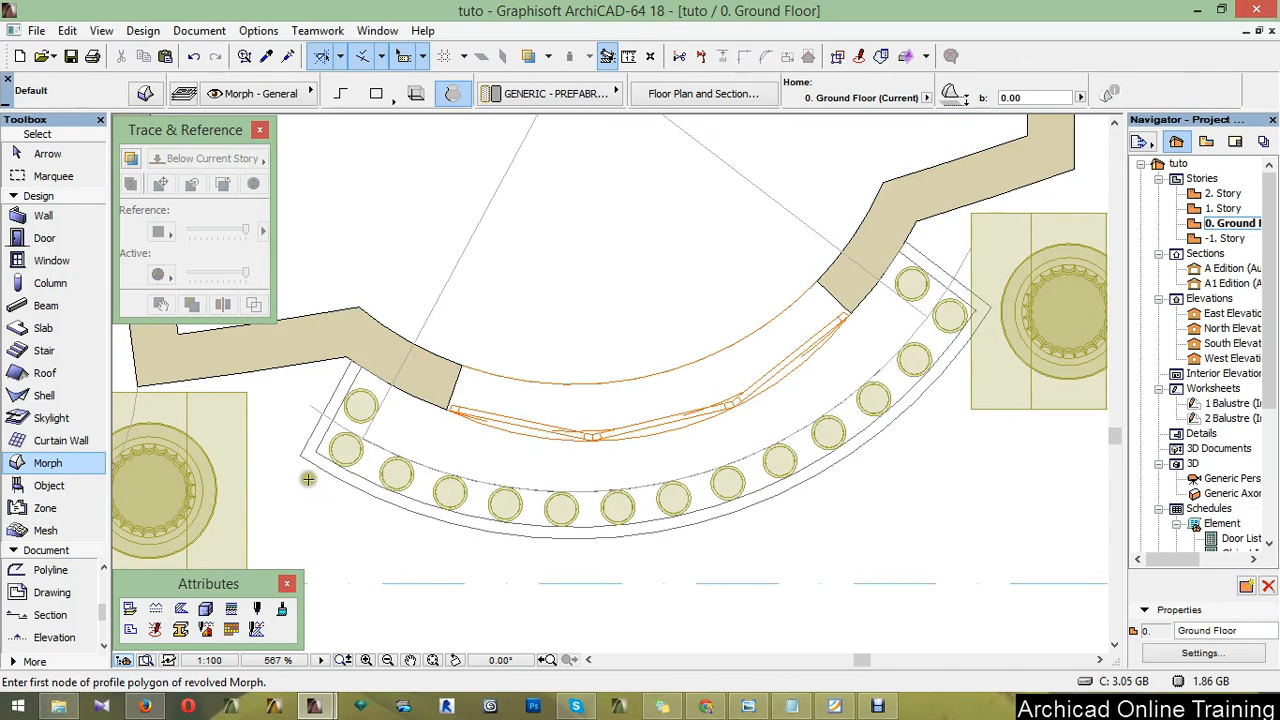
Draw a marquee around the curved balcony to select all 15 baluster Morphs
{"action": "left_click", "coordinate": [53, 176]}
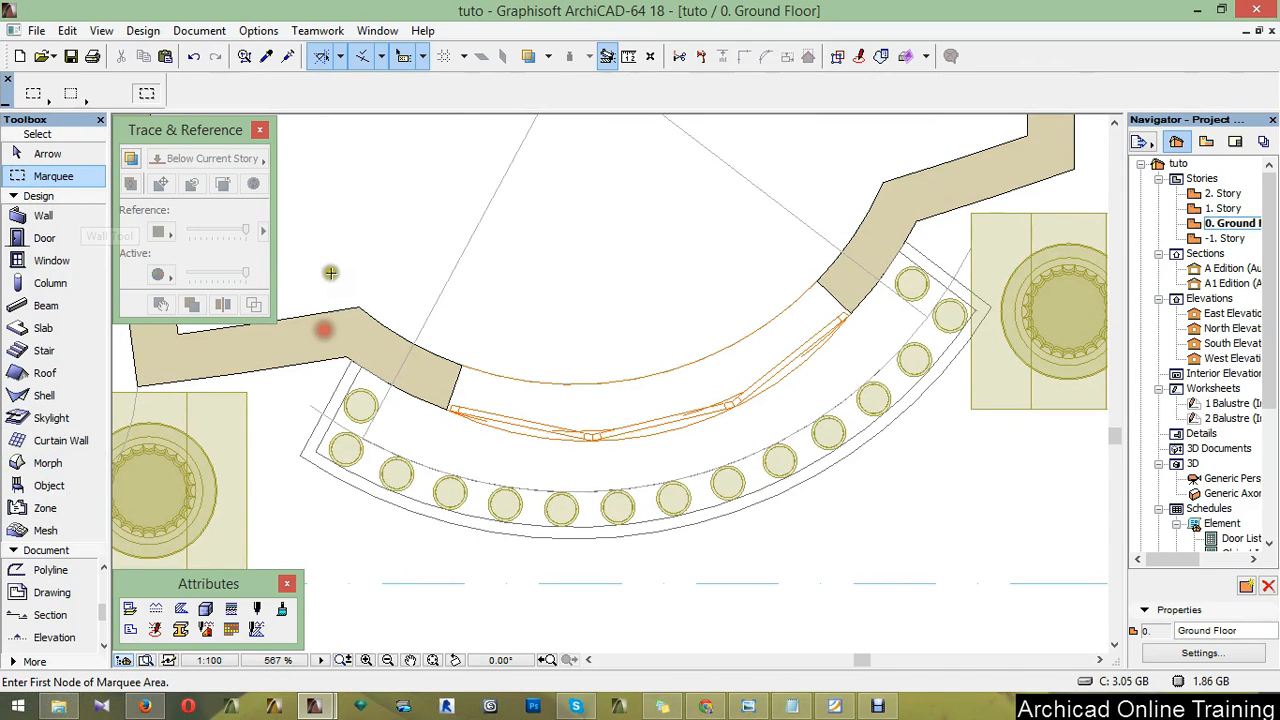
{"action": "left_click_drag", "start_coordinate": [331, 273], "coordinate": [1000, 525]}
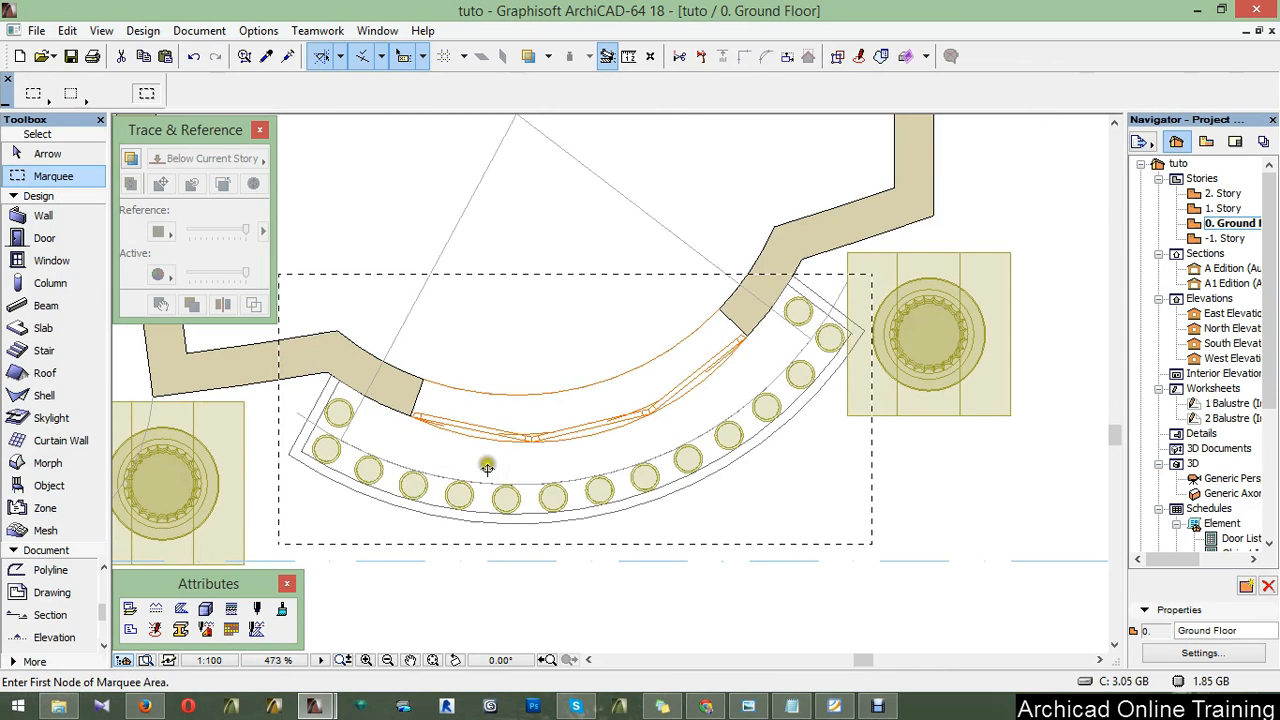
{"action": "left_click", "coordinate": [47, 462]}
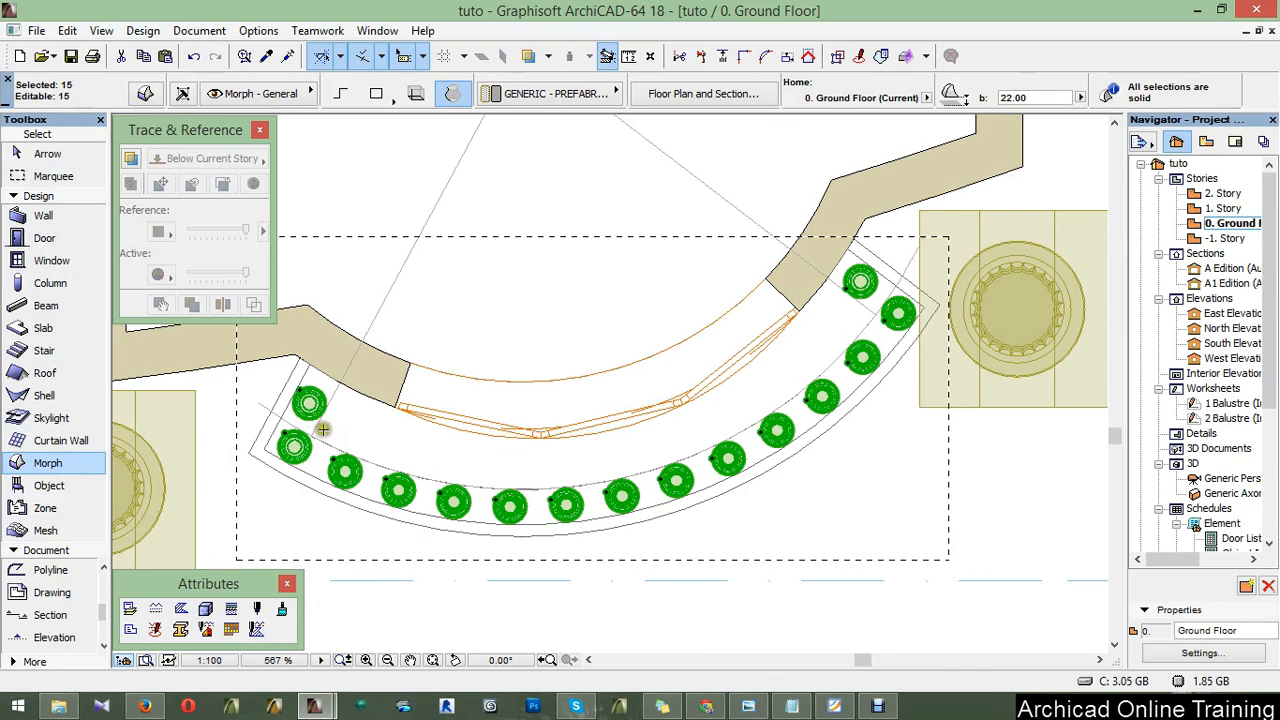
Select all the balusters inside the balcony area for copying
{"action": "left_click", "coordinate": [310, 405]}
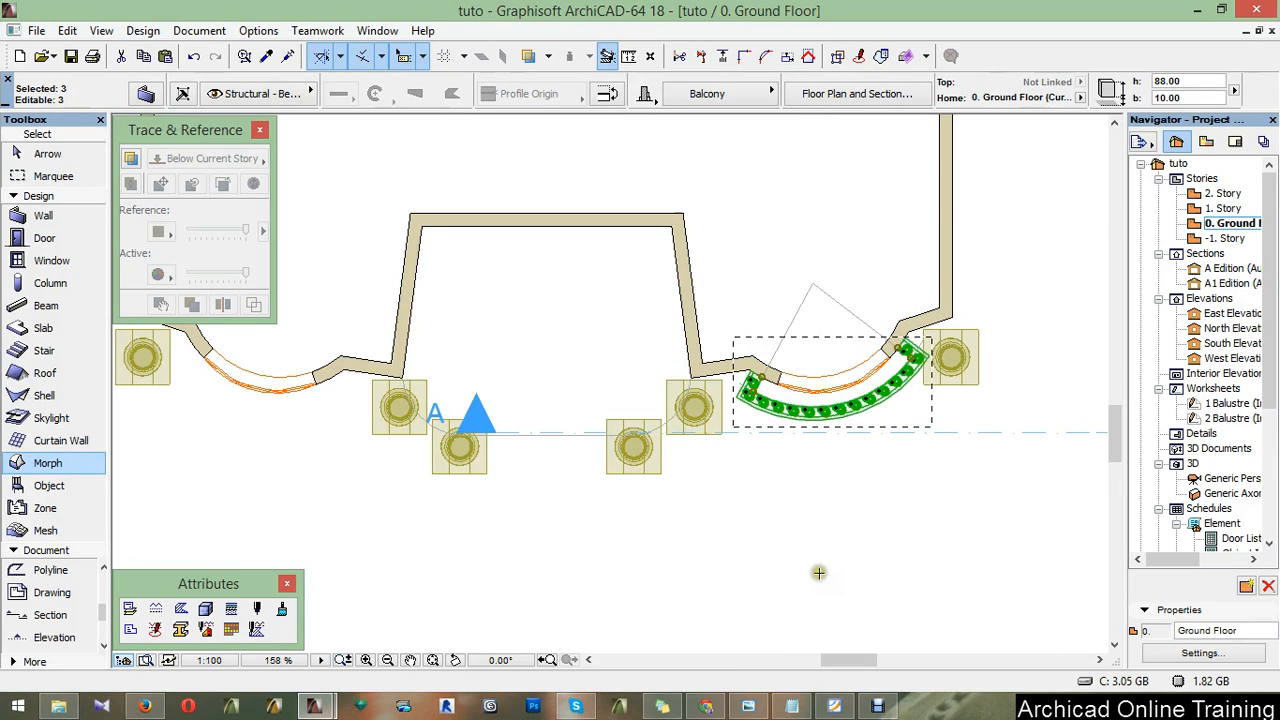
{"action": "mouse_move", "coordinate": [838, 531]}
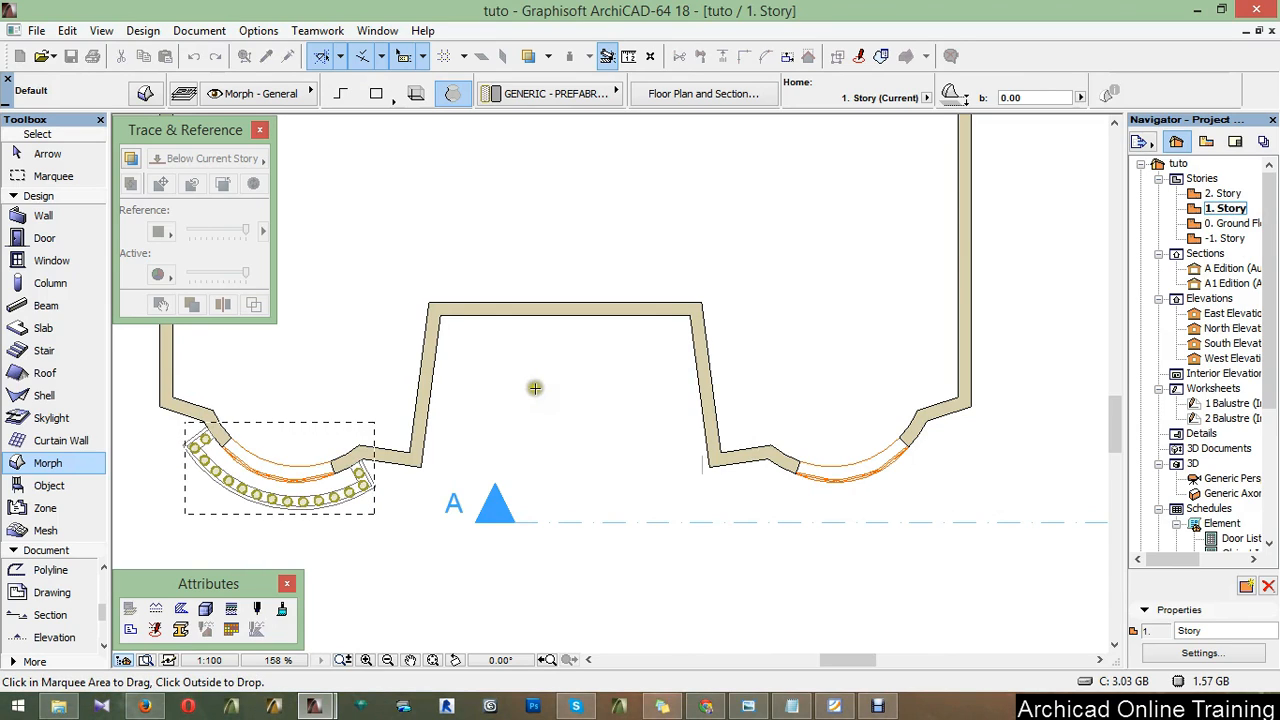
{"action": "mouse_move", "coordinate": [573, 382]}
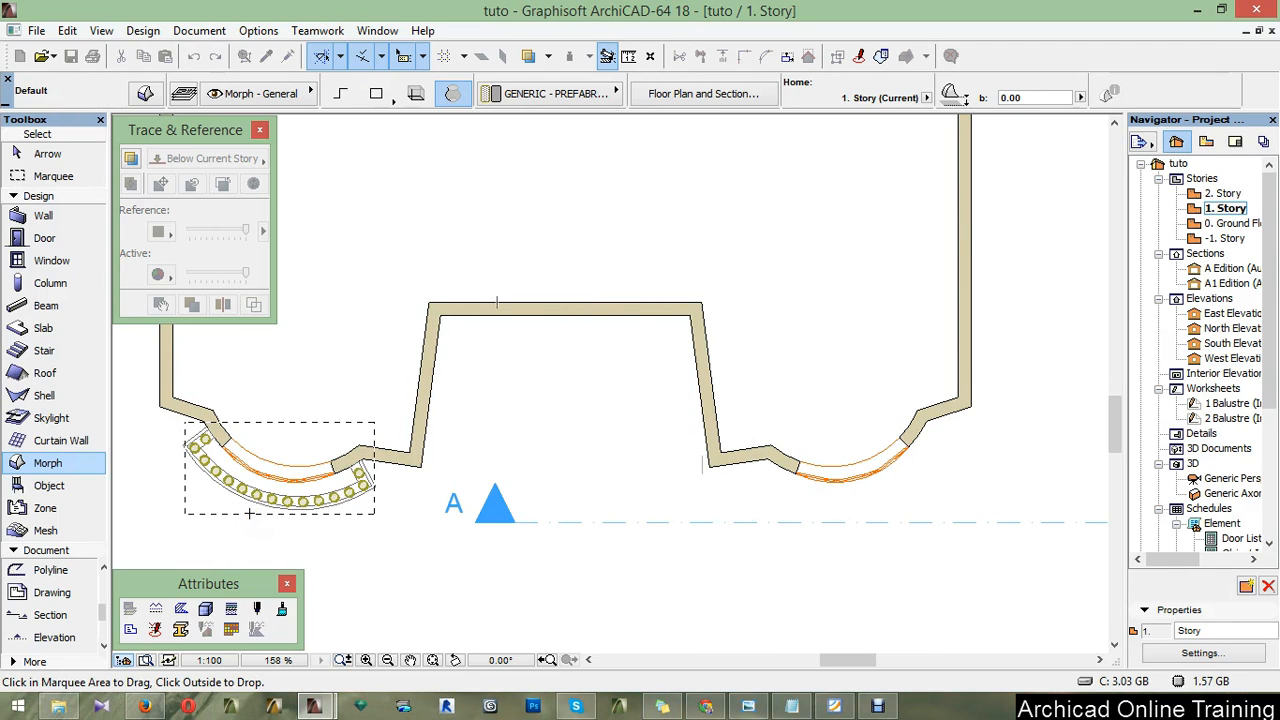
{"action": "mouse_move", "coordinate": [408, 544]}
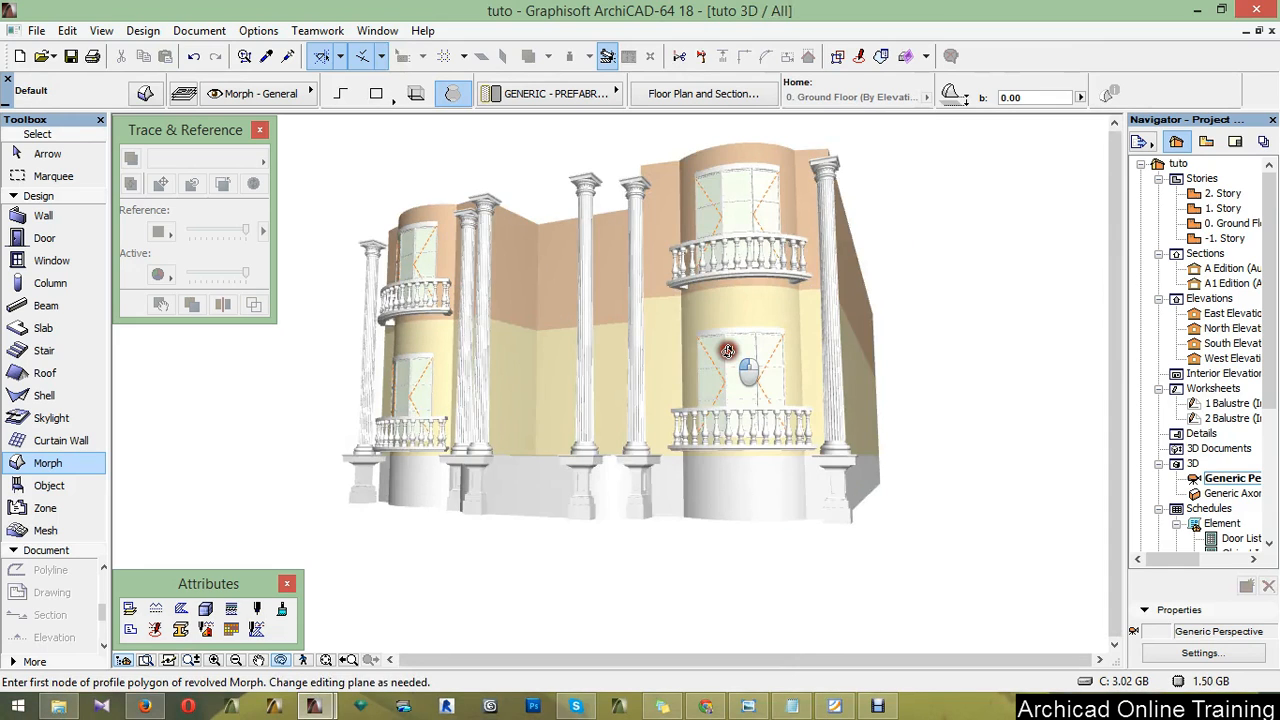
Orbit the 3D perspective to view the baluster railings on all four curved balconies
{"action": "left_click_drag", "start_coordinate": [728, 350], "coordinate": [730, 388]}
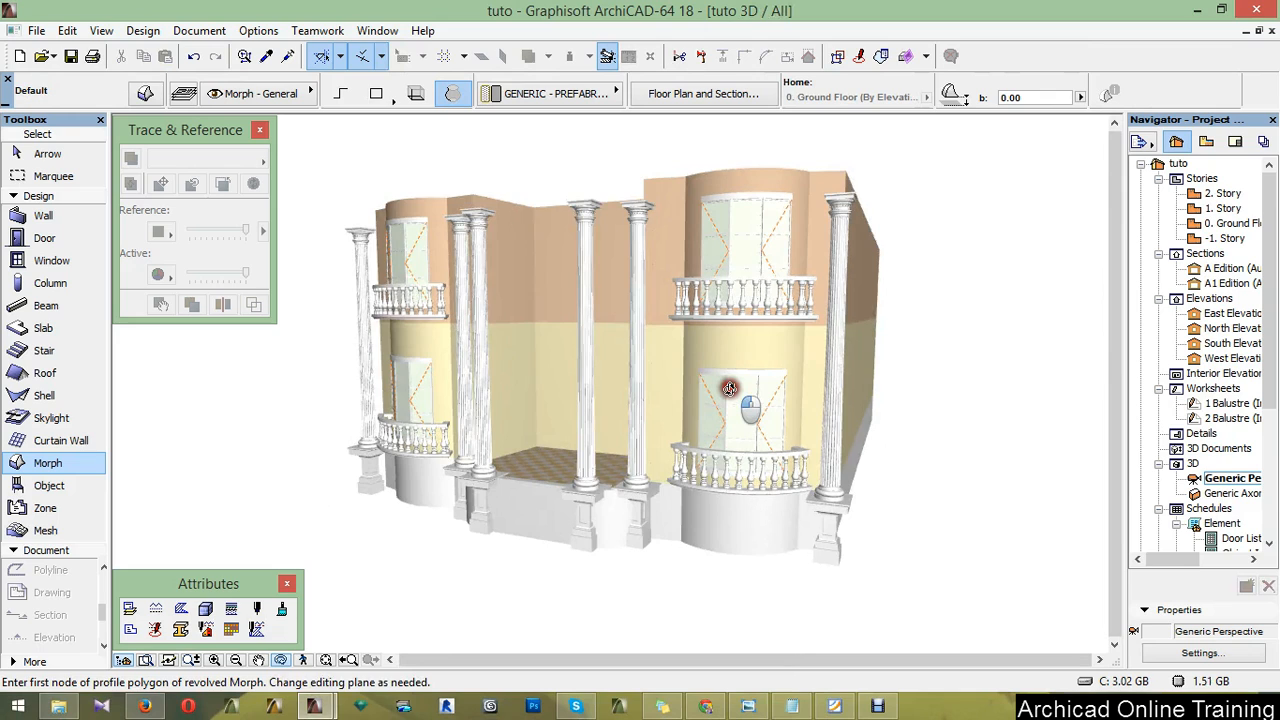
{"action": "left_click_drag", "start_coordinate": [730, 388], "coordinate": [672, 393]}
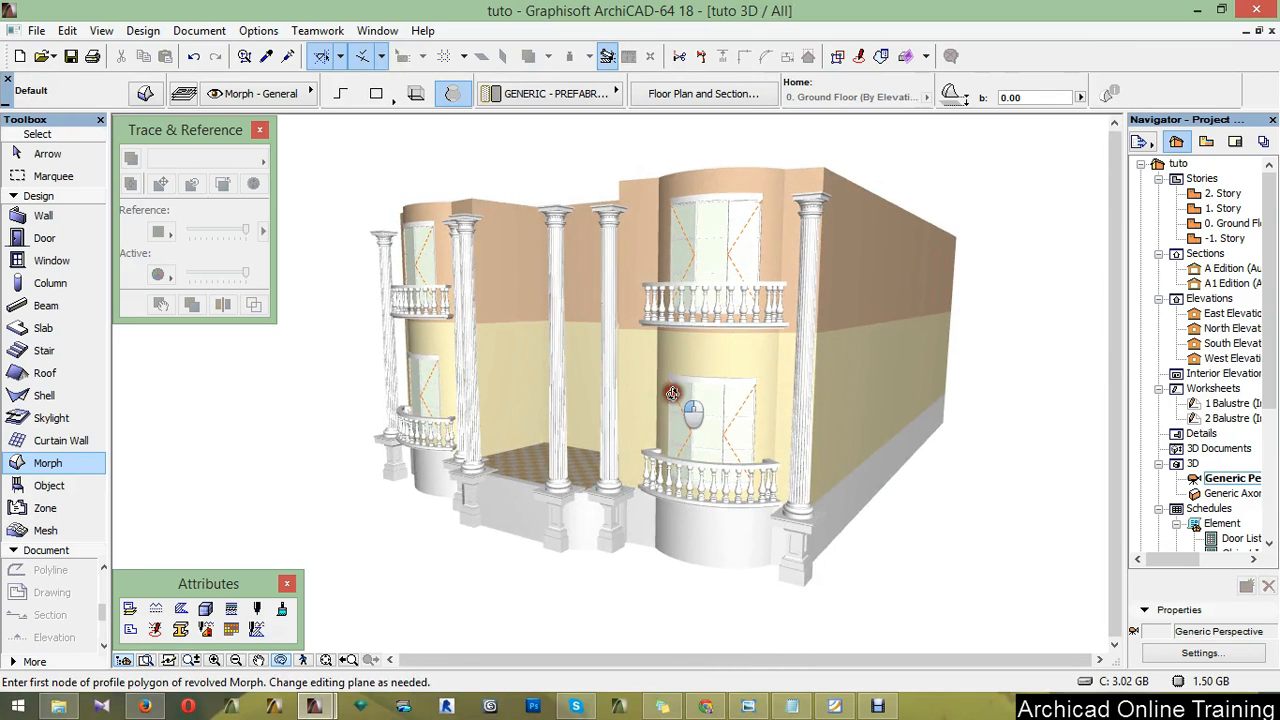